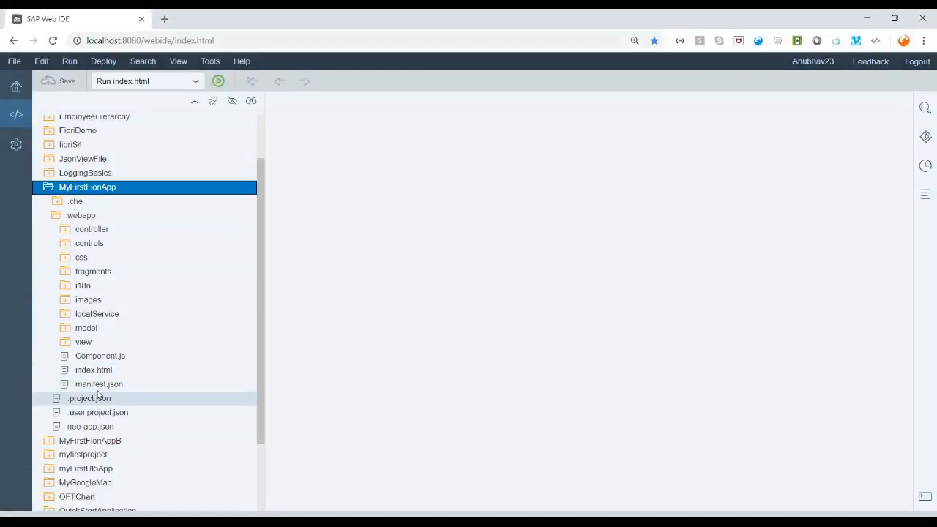
Open MyFirstFioriApp's manifest.json and scroll through its data source and routing settings.
double_click(99, 384)
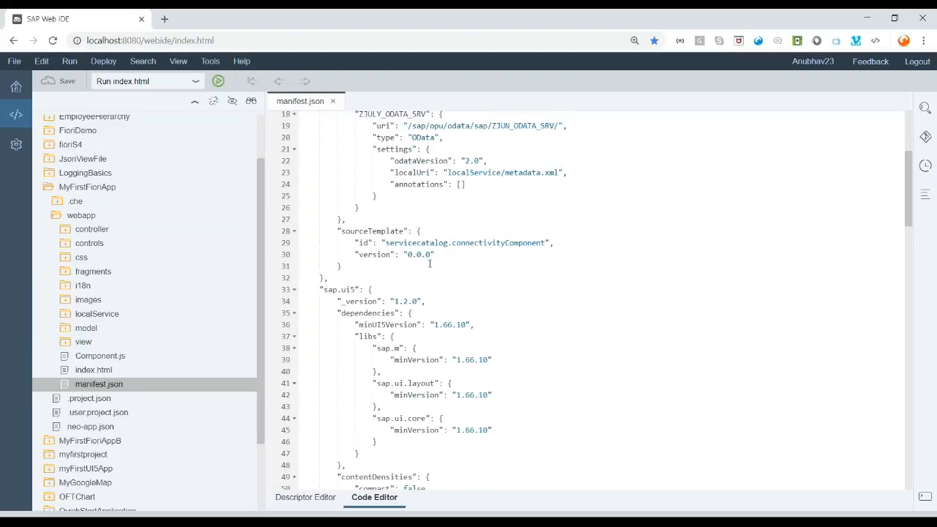
scroll("down", 3)
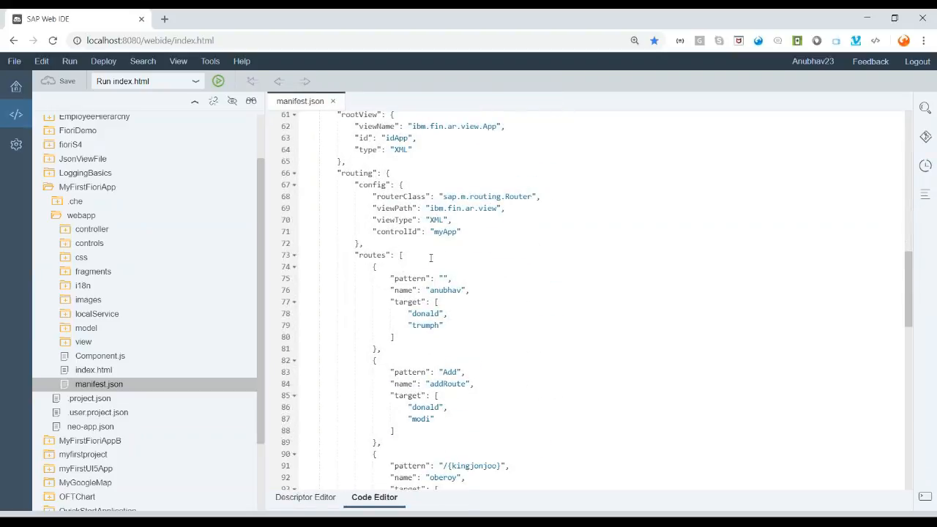
scroll("down", 3)
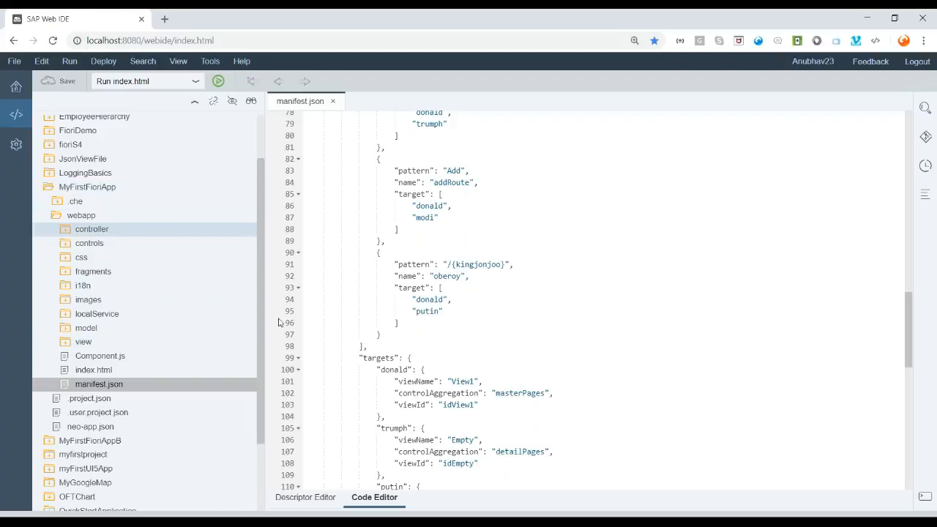
left_click(218, 81)
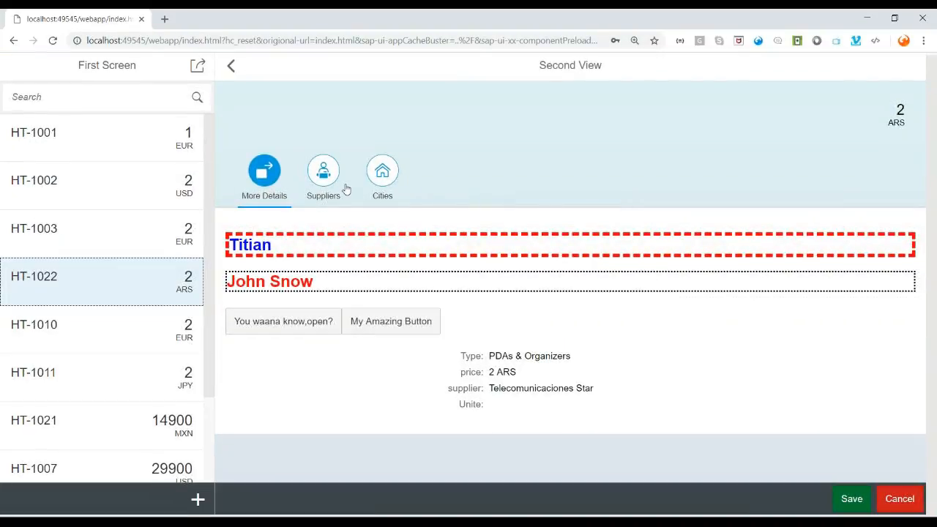
Return to the launchpad, where 'My Product Store (June)' shows the UI5 component load error.
left_click(322, 176)
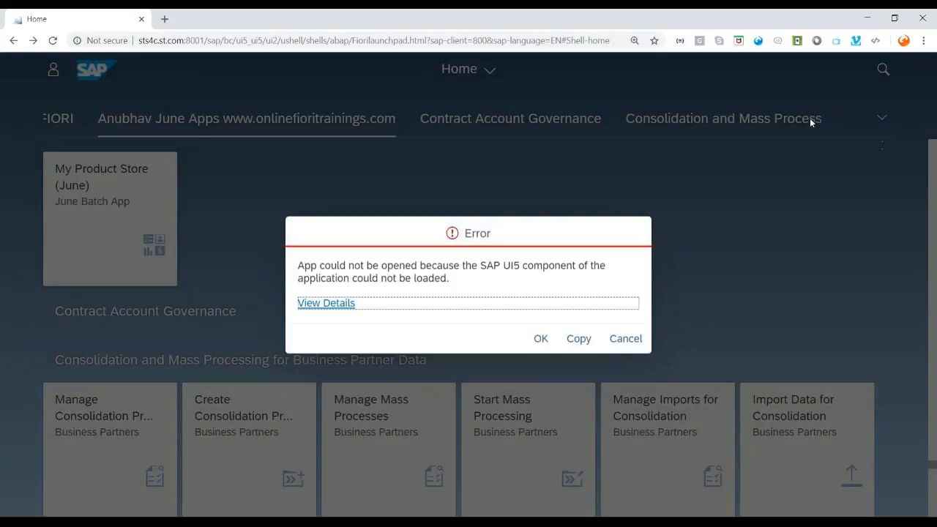
mouse_move(787, 238)
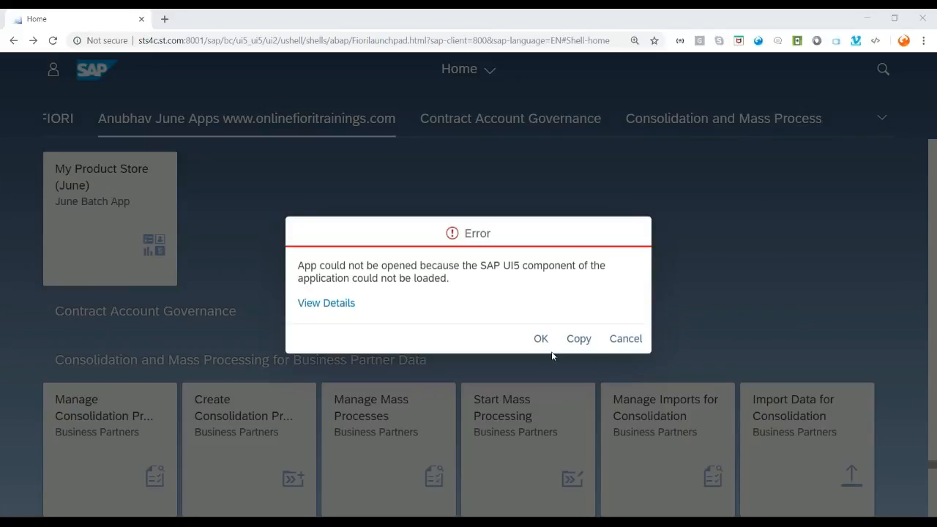
mouse_move(924, 39)
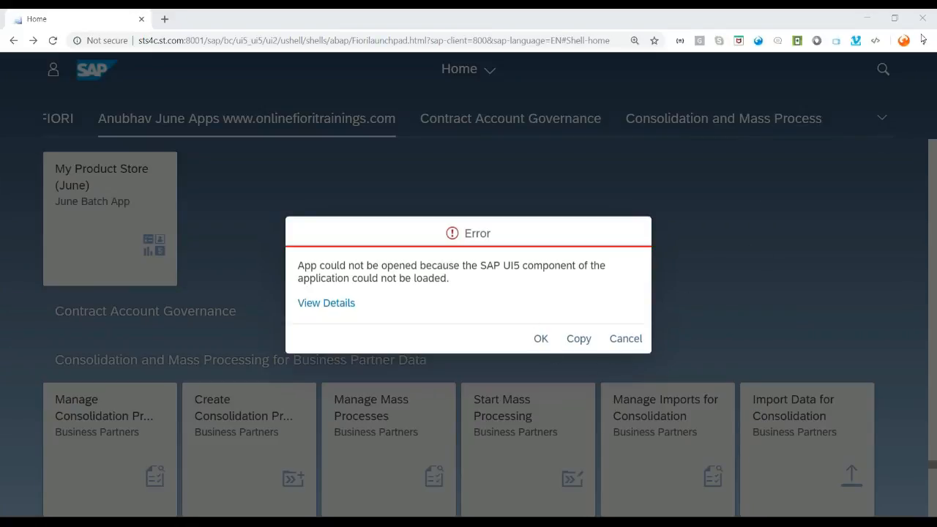
mouse_move(551, 239)
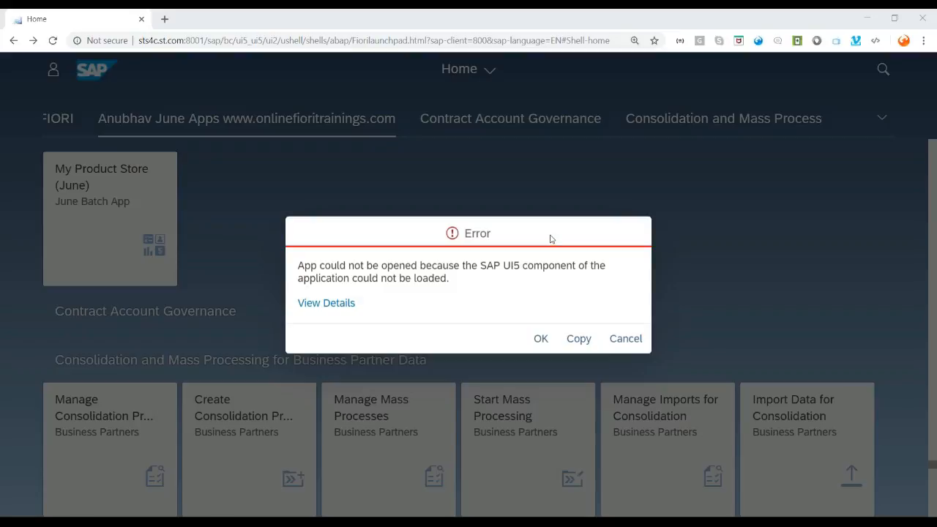
mouse_move(483, 244)
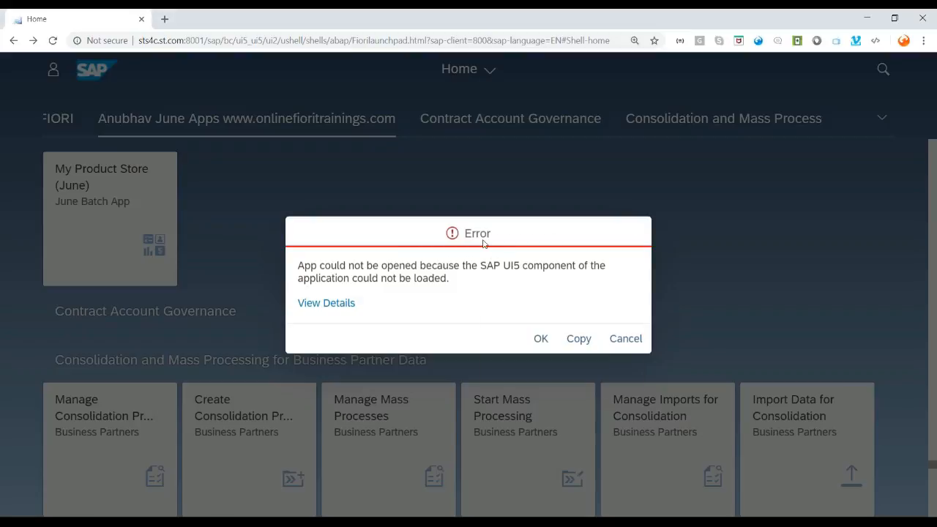
Open the DevTools console and scroll through the errors about ibm.fin.ar failing to load.
key("F12")
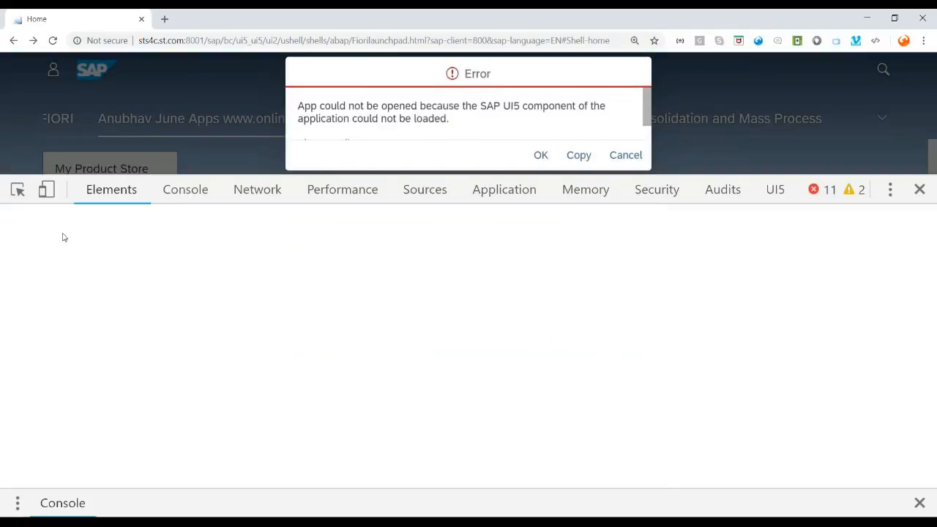
left_click(185, 190)
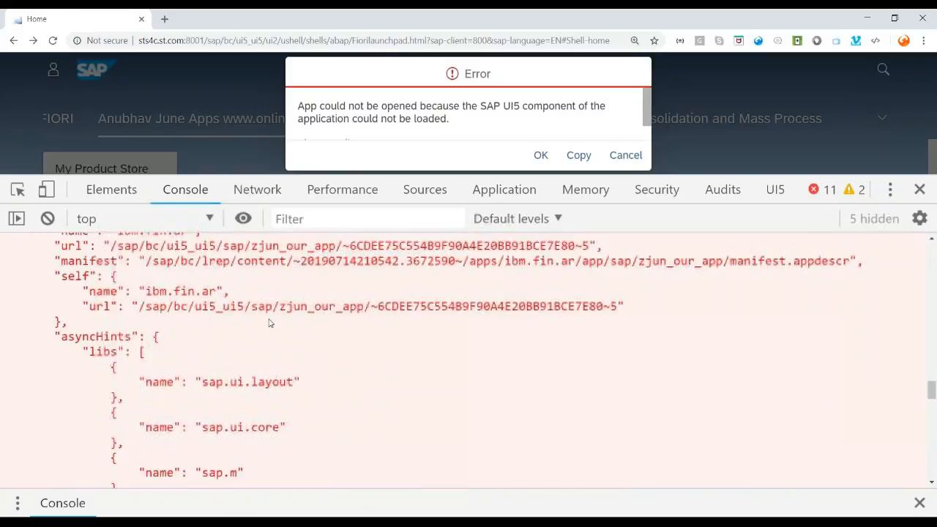
scroll("down", 3)
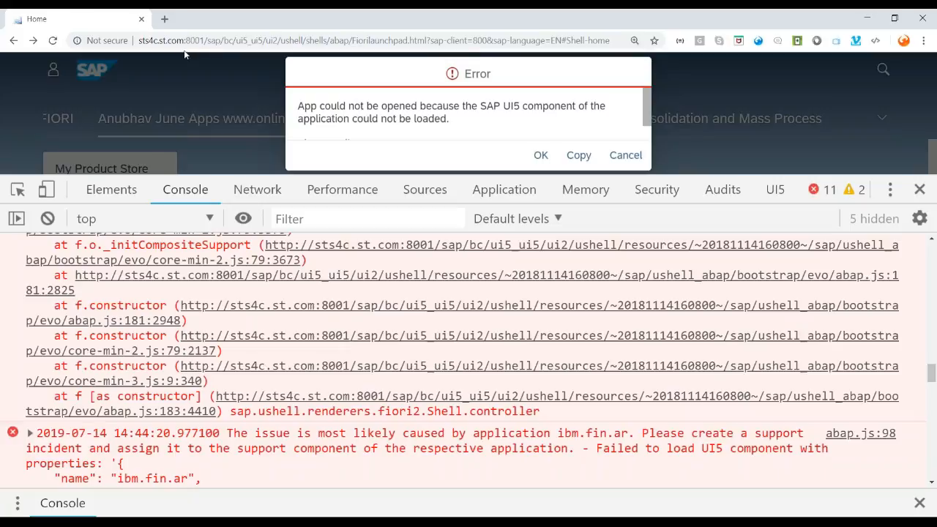
mouse_move(164, 19)
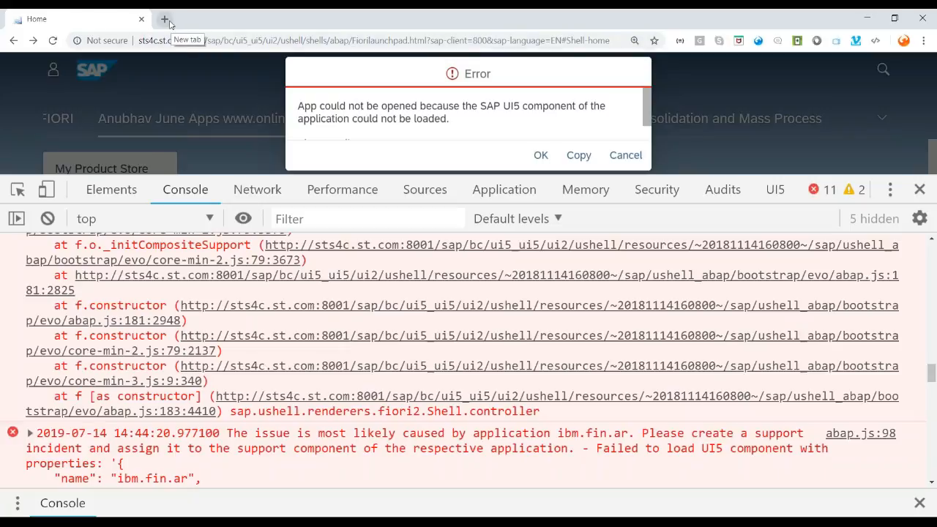
mouse_move(256, 296)
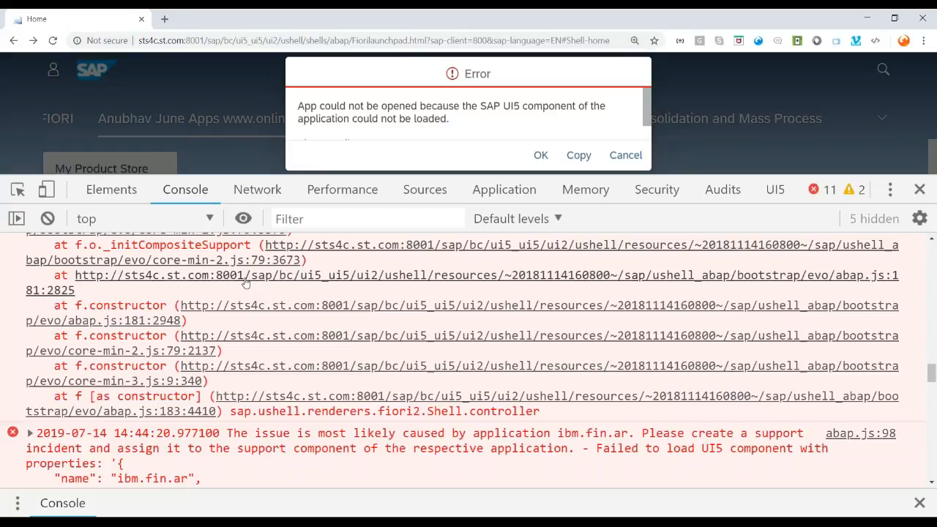
mouse_move(246, 282)
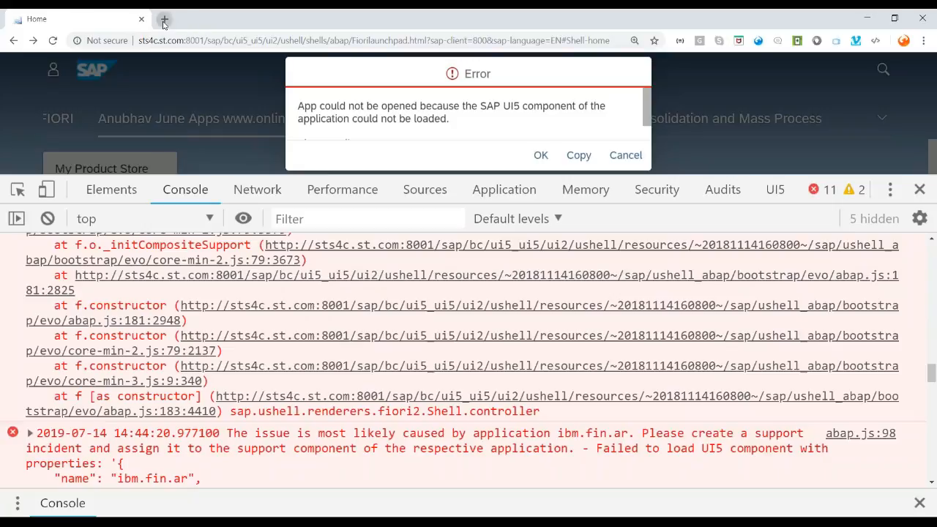
Open a new browser tab for the onlinefioritrainings.com site.
left_click(164, 19)
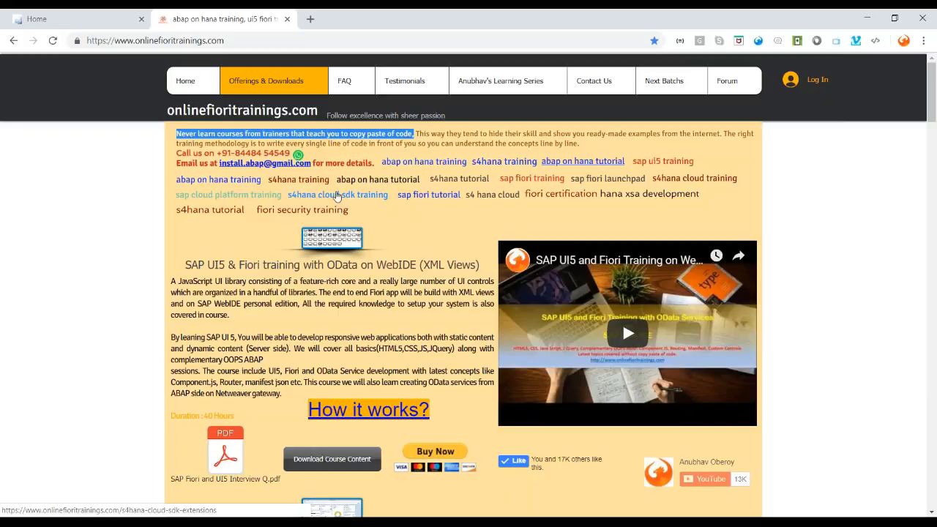
mouse_move(337, 179)
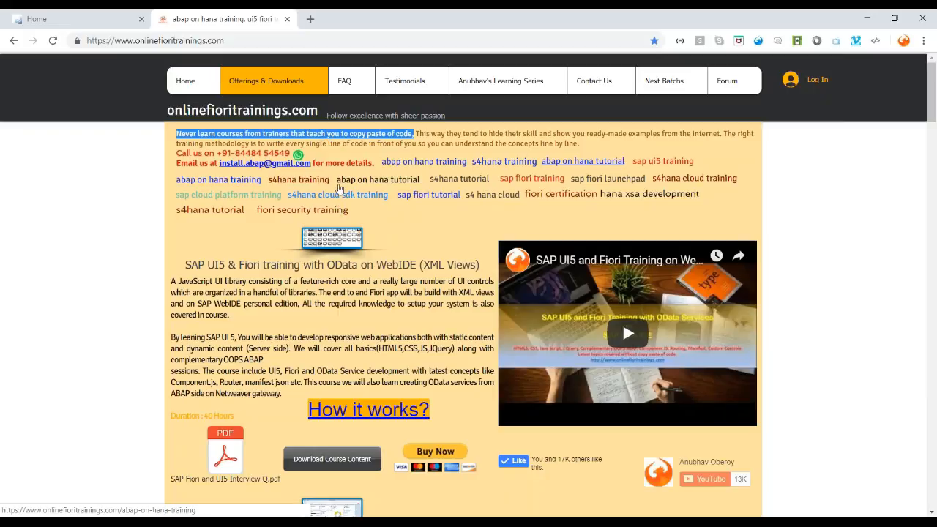
mouse_move(339, 186)
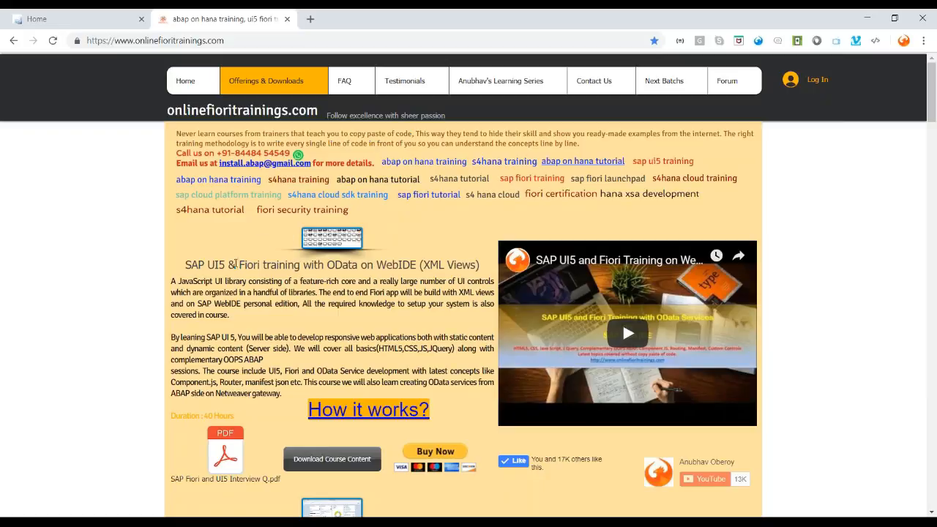
Return to the launchpad tab and close DevTools, leaving the component load error dialog.
left_click(236, 264)
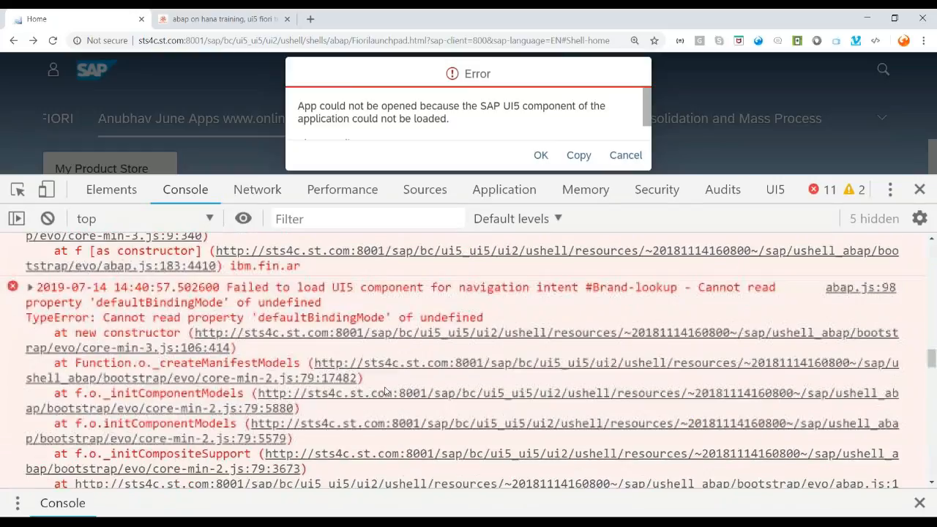
left_click(919, 189)
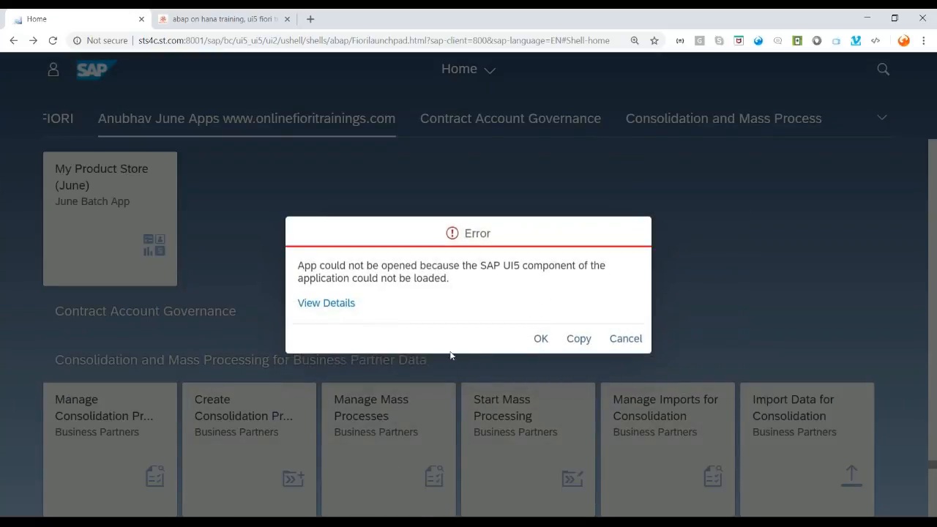
mouse_move(434, 284)
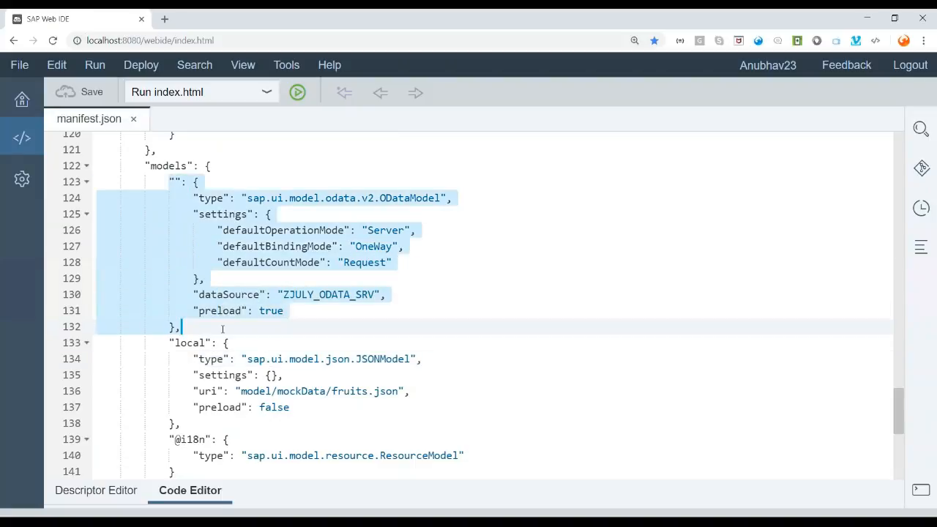
scroll("down", 3)
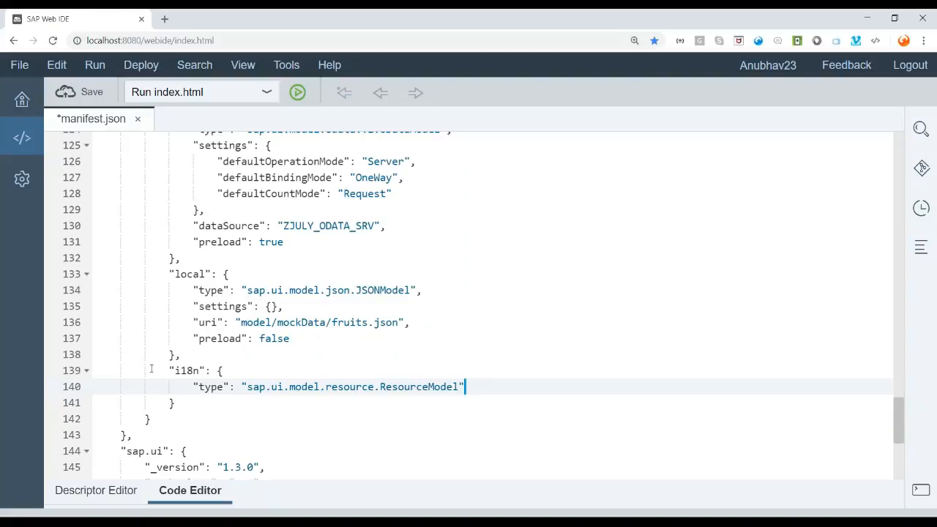
Add a new settings object inside the i18n model.
key("Enter")
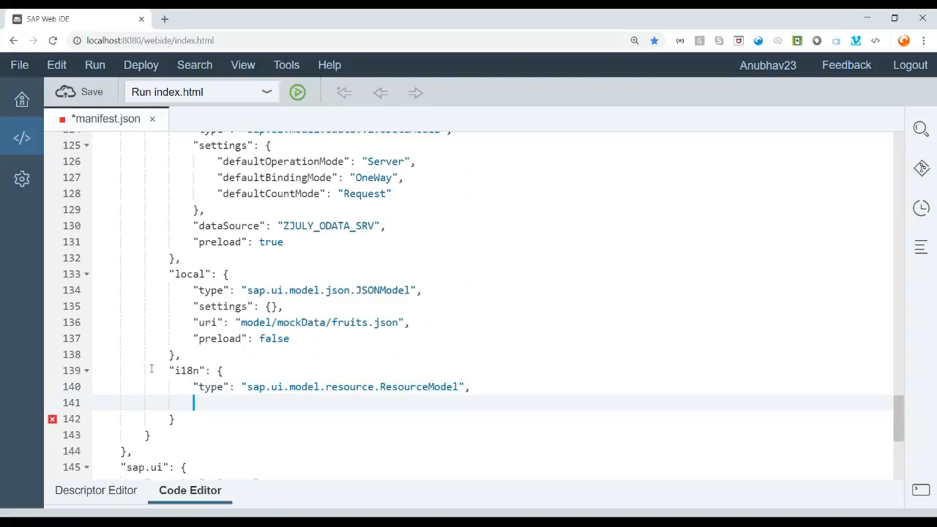
type("\"")
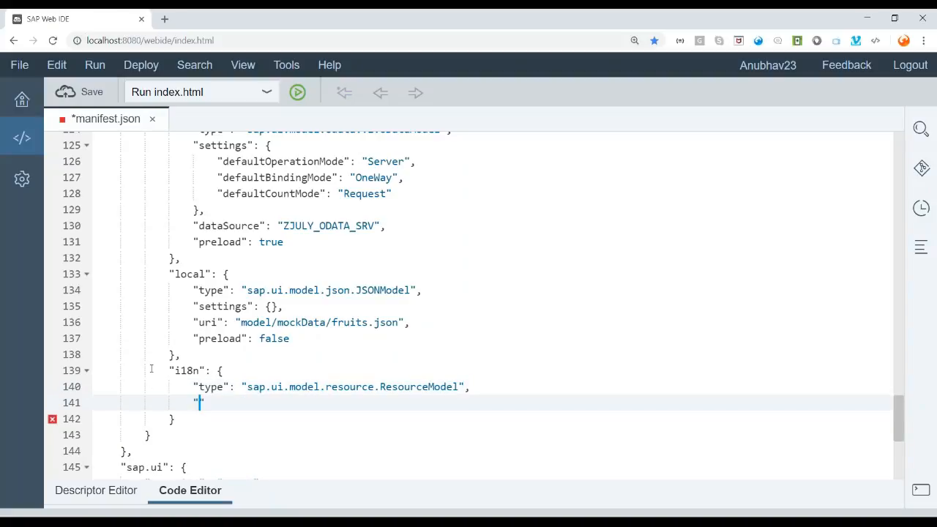
type("SE")
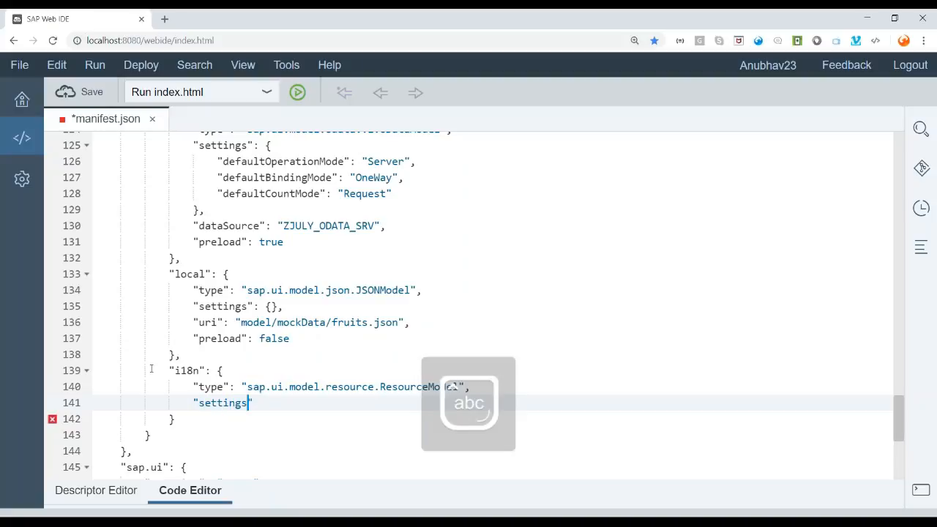
type(":{")
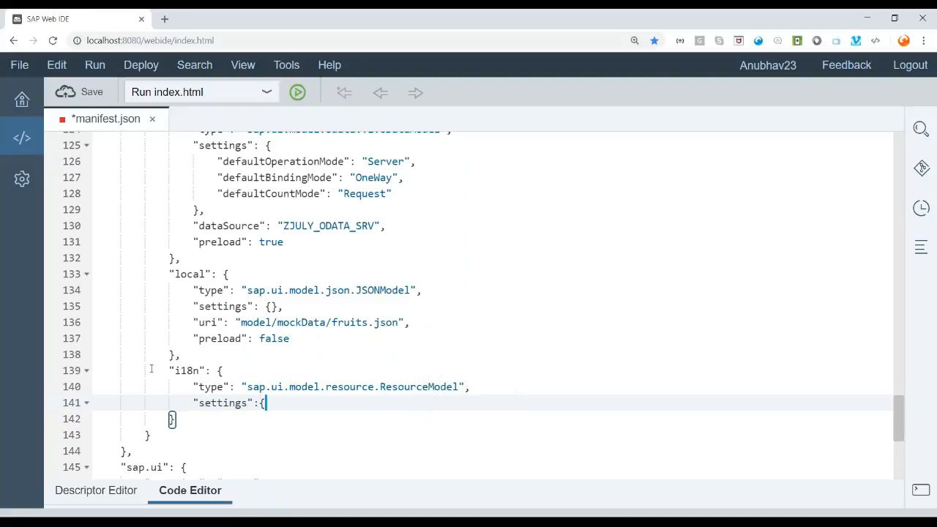
key("Backspace")
type("\"")
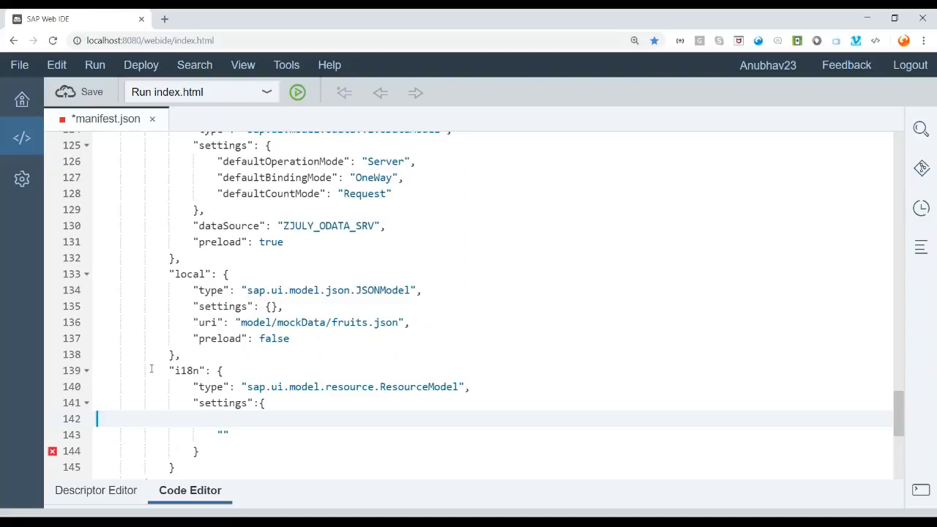
Enter "bundleUrl": "ibm.fin.ar.i18n.i18n" within the i18n model's settings.
type("bu")
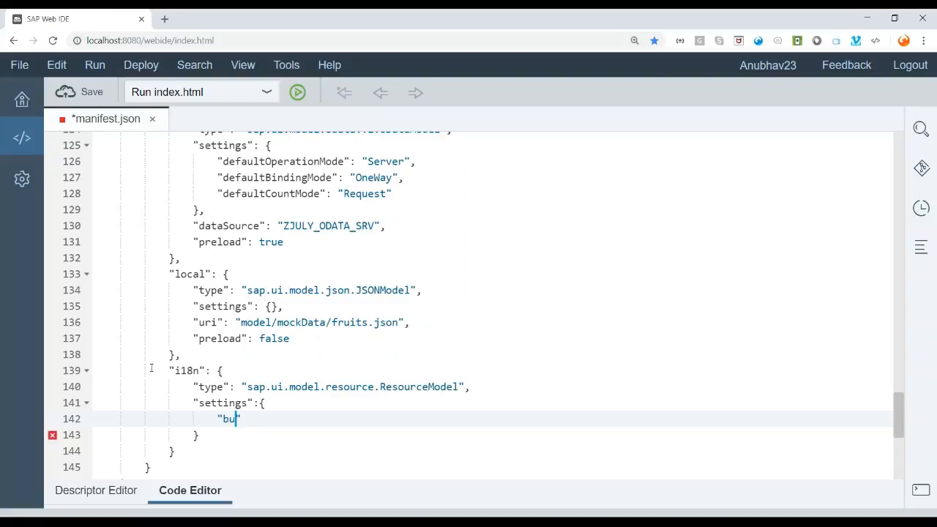
type("dl")
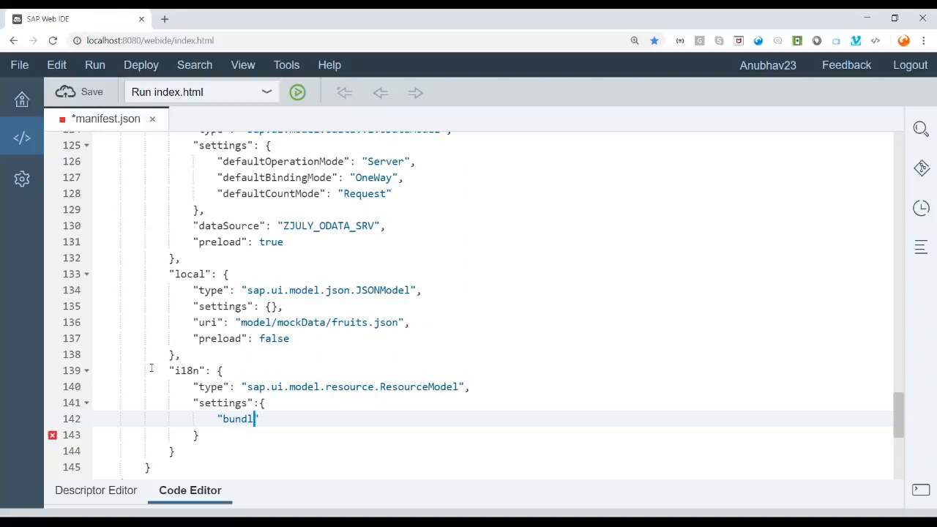
type("e")
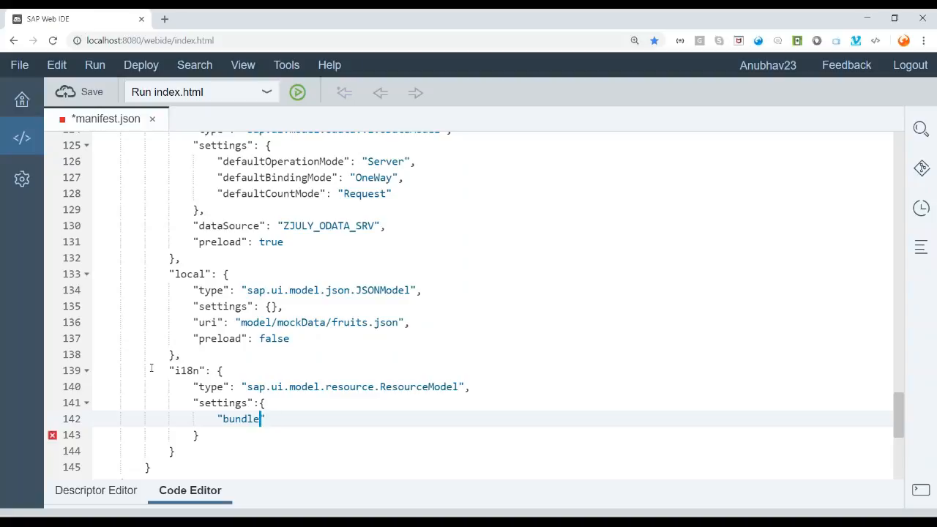
type("Url")
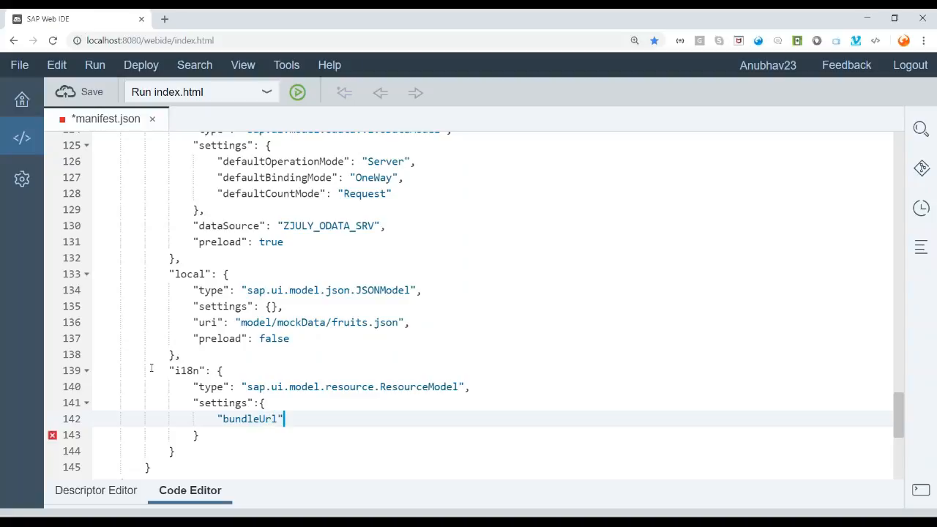
type(": \"\"")
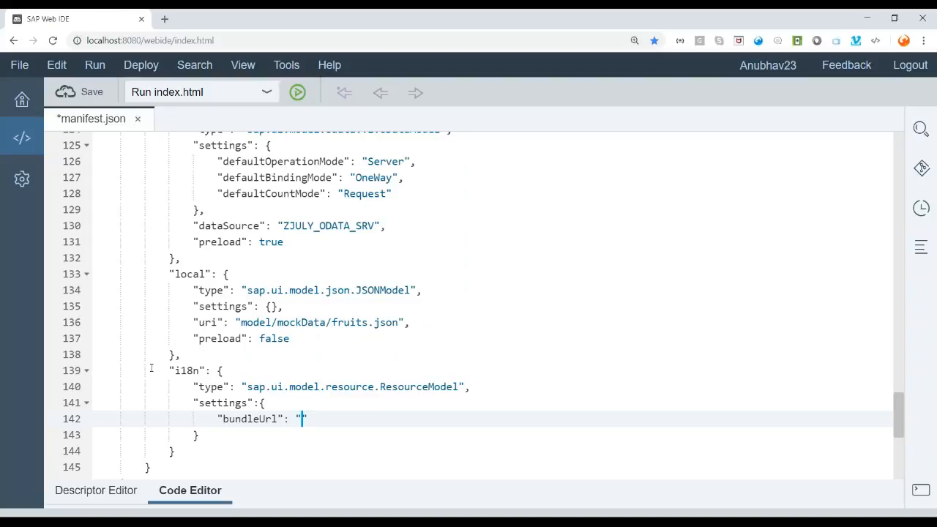
type("i")
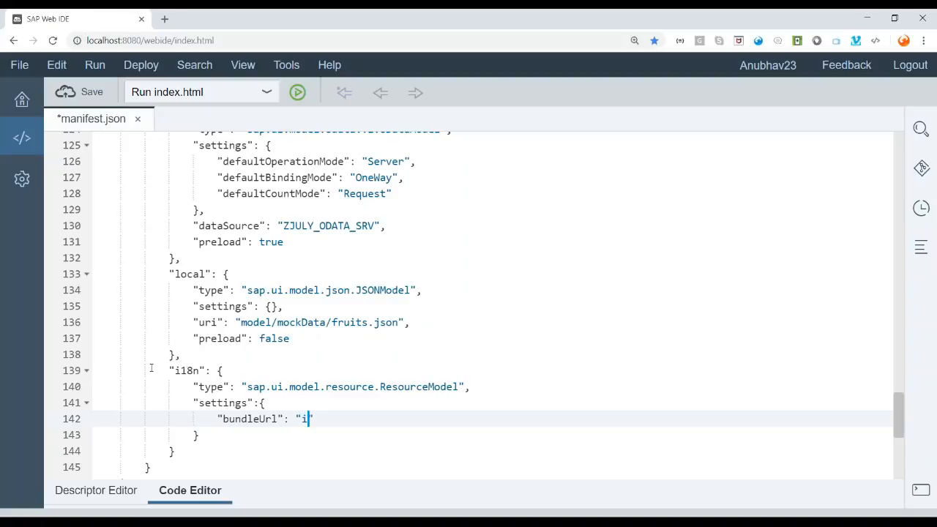
type("bm.")
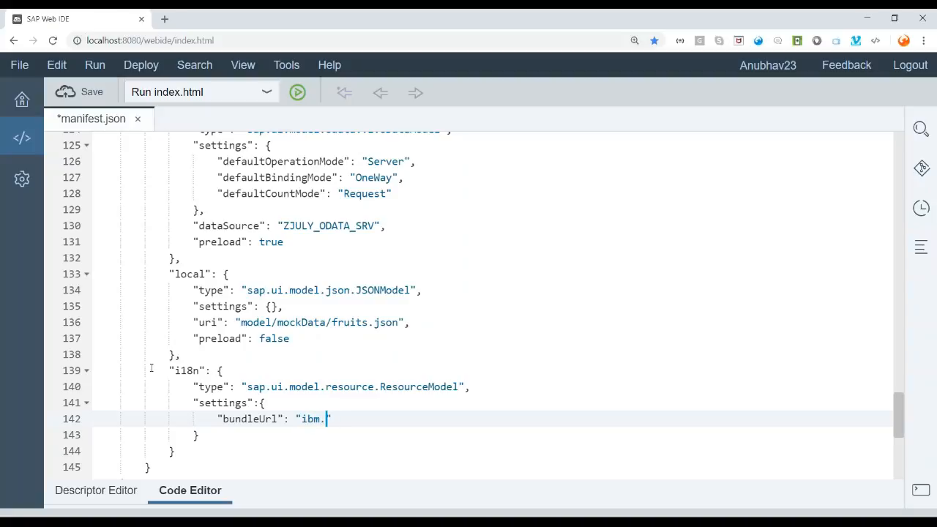
type("fin.")
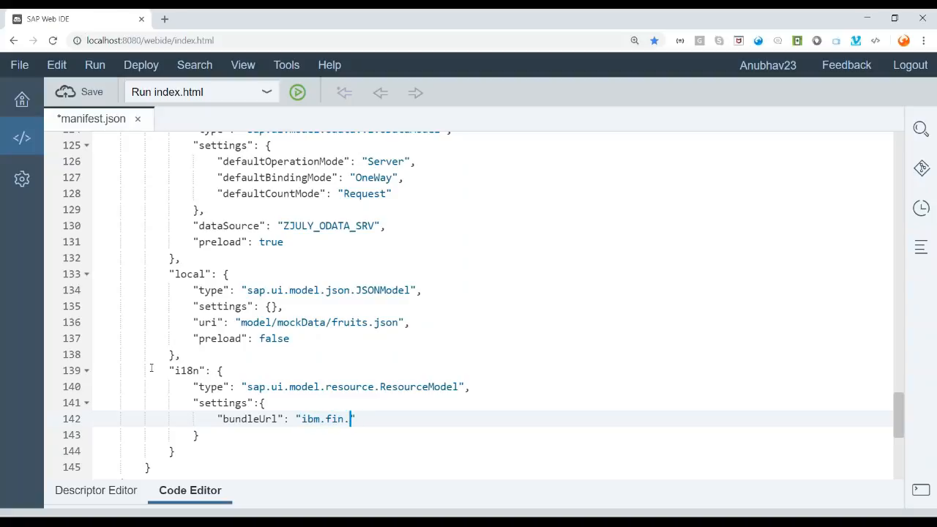
type("ar.")
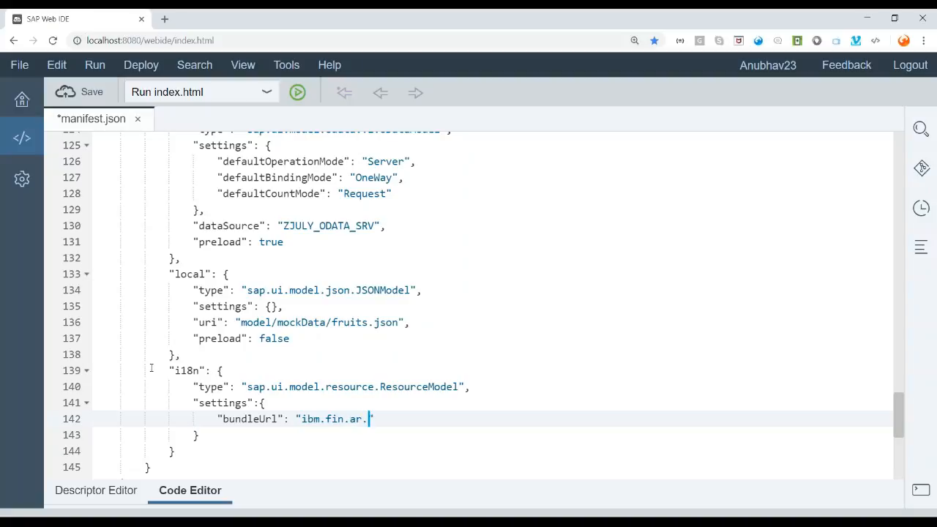
type("i18")
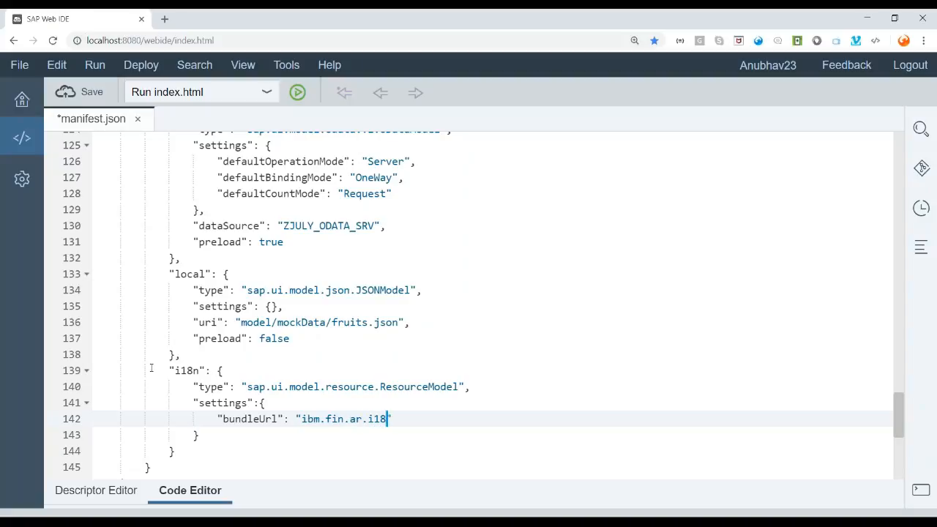
type("8n.i18n")
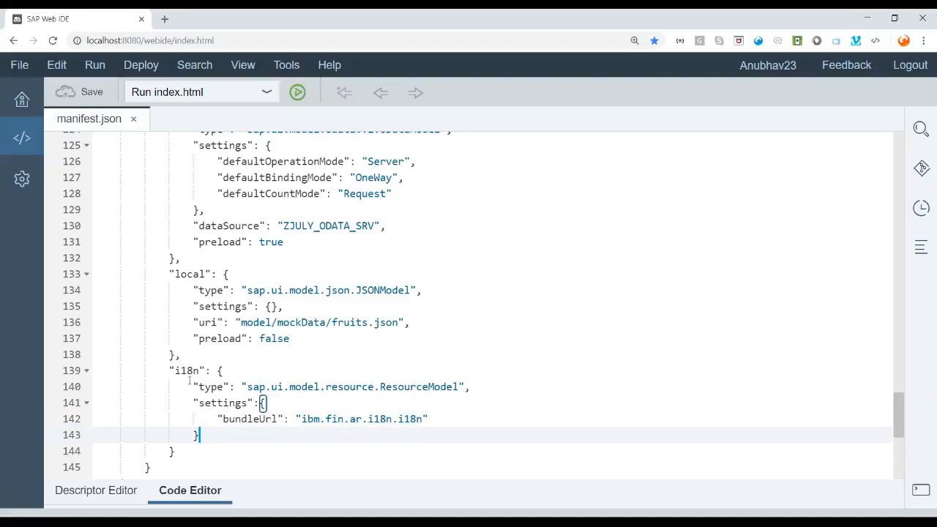
Add "i18n": "i18n/i18n.properties" under applicationVersion in the sap.app section.
scroll("up", 3)
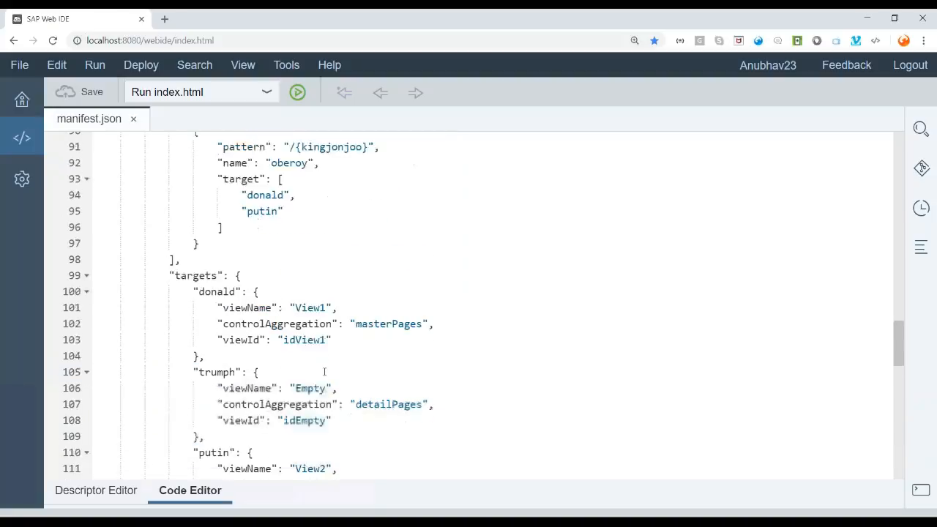
scroll("up", 3)
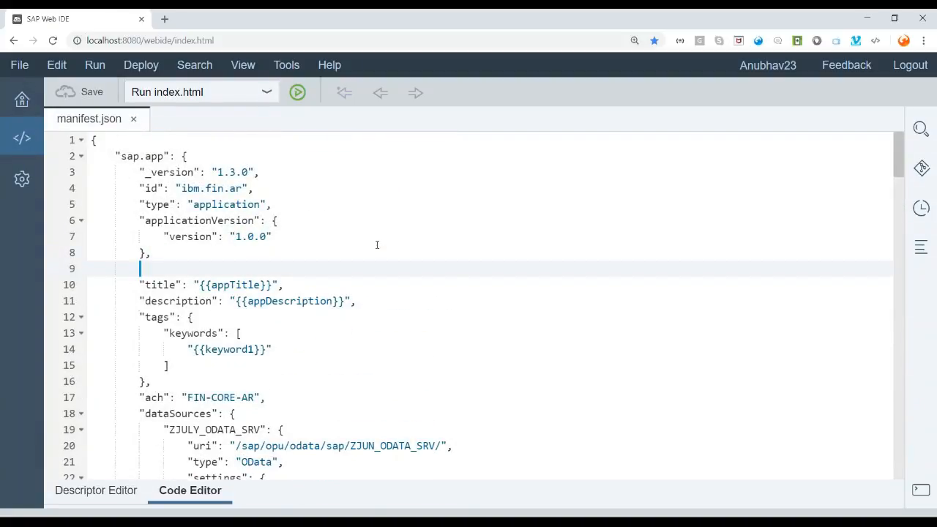
type("\"")
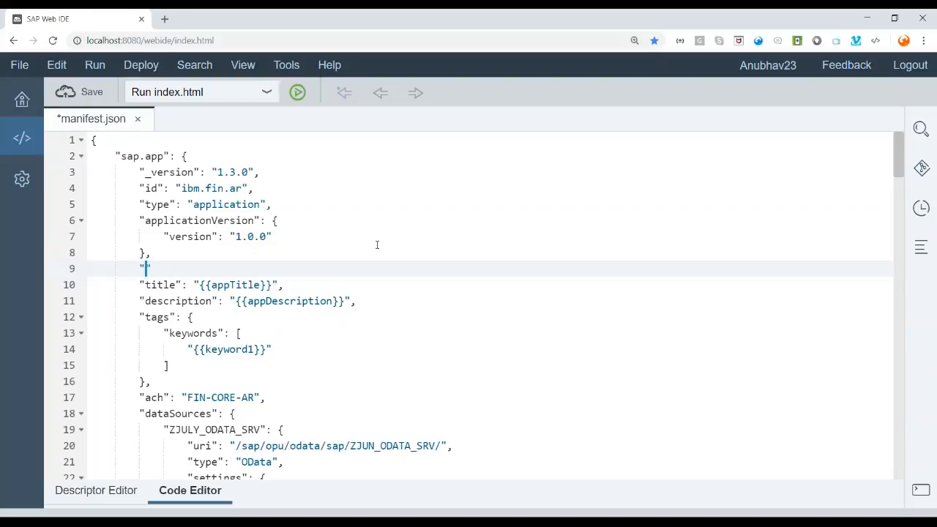
type("i")
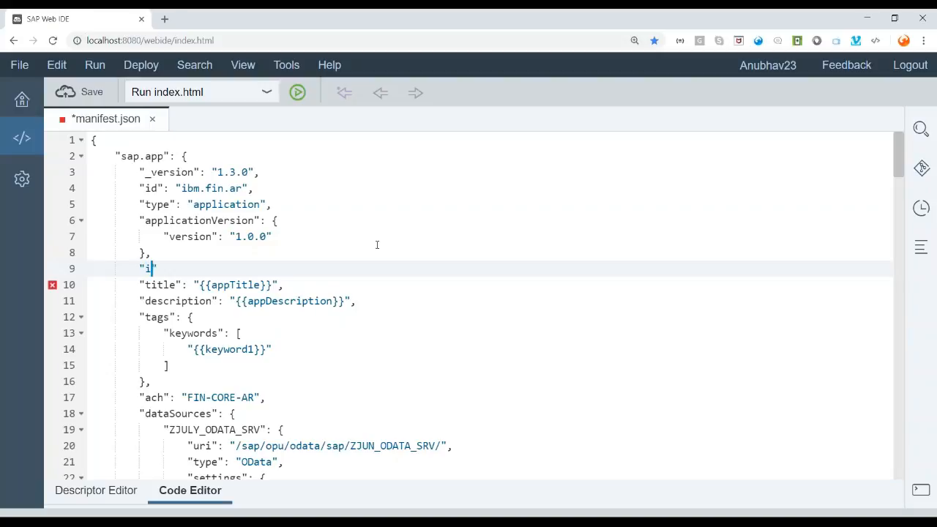
type("18n")
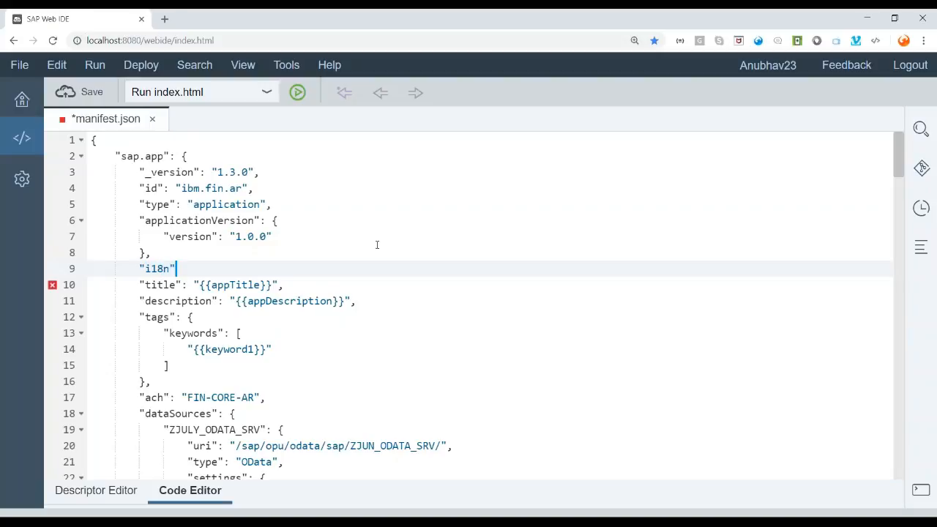
type(": \"\",")
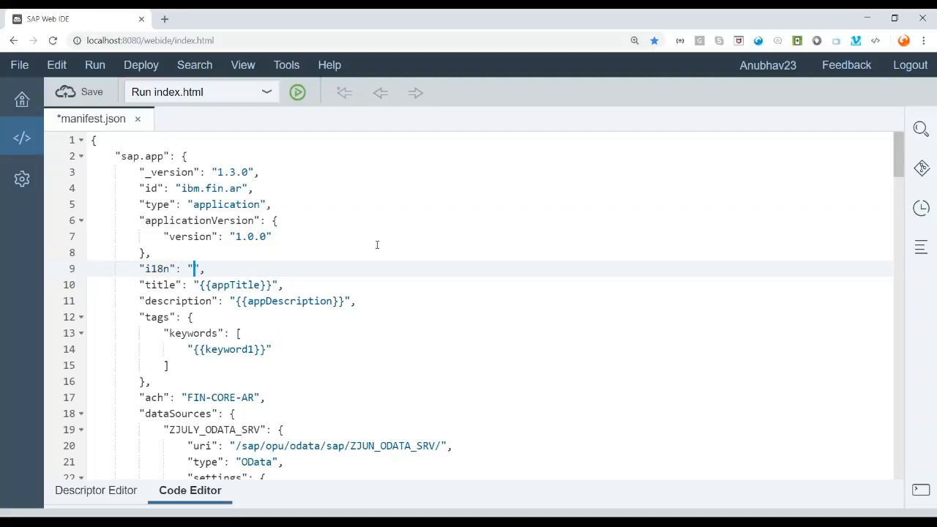
type("i18")
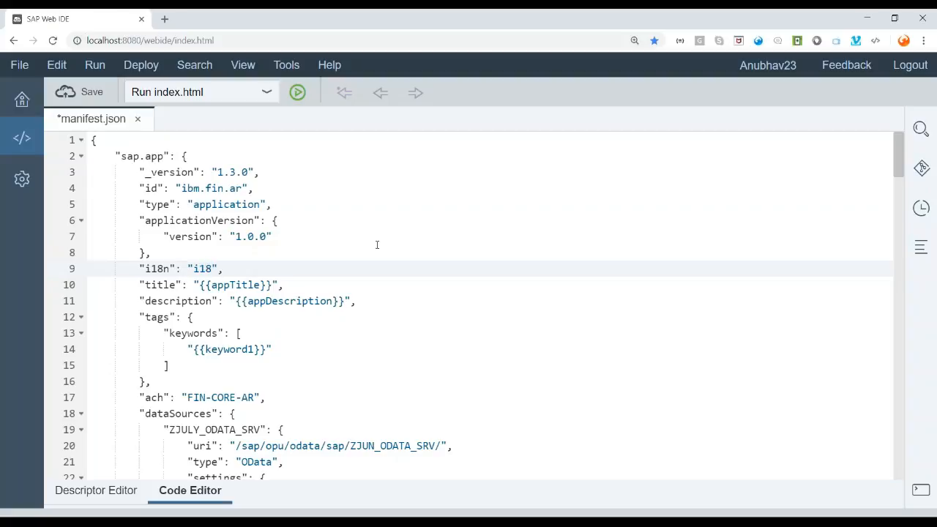
type("n/i18n.propert")
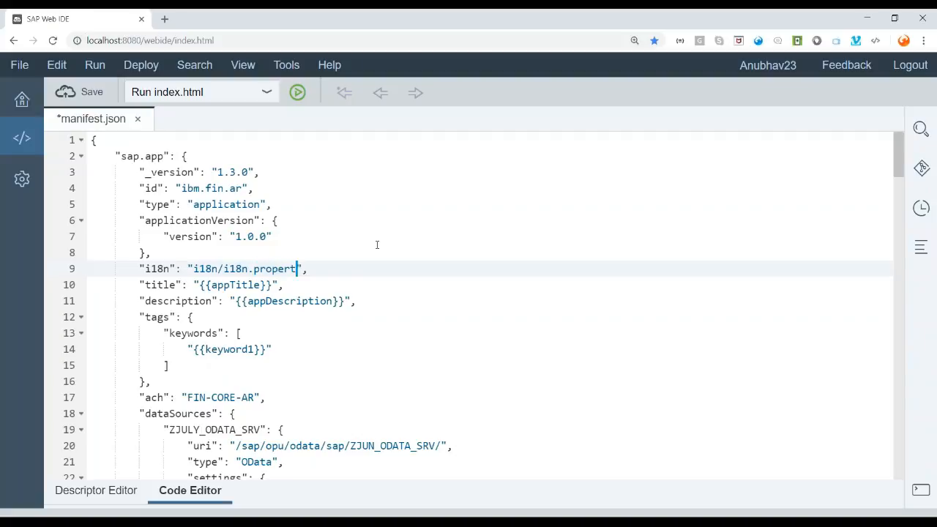
type("ies")
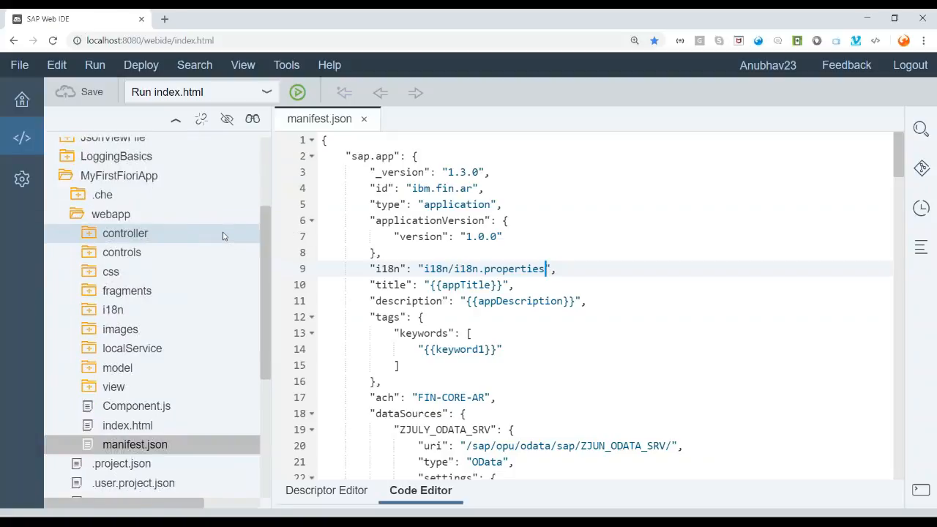
mouse_move(118, 175)
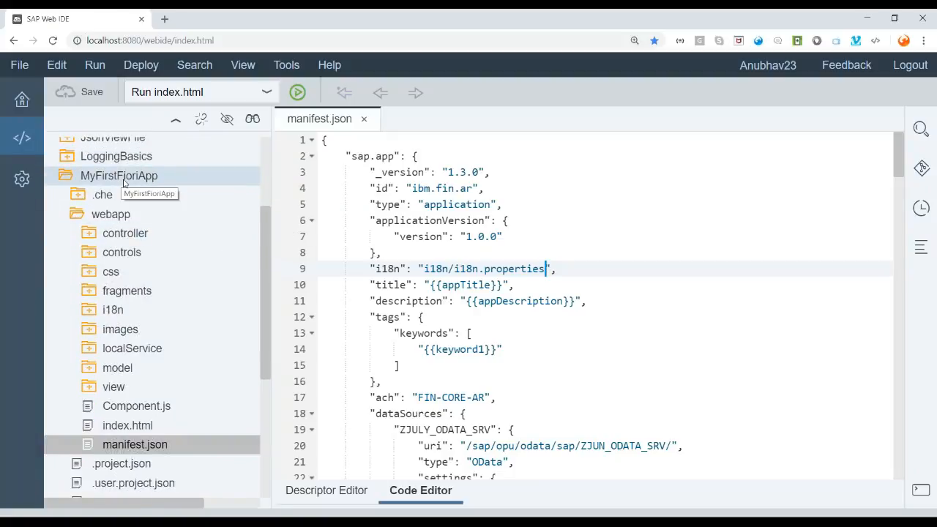
Reselect manifest.json in MyFirstFioriApp and scroll to the sap.platform.abap uri /sap/bc/ui5_ui5/sap/zjun_our_app.
left_click(119, 175)
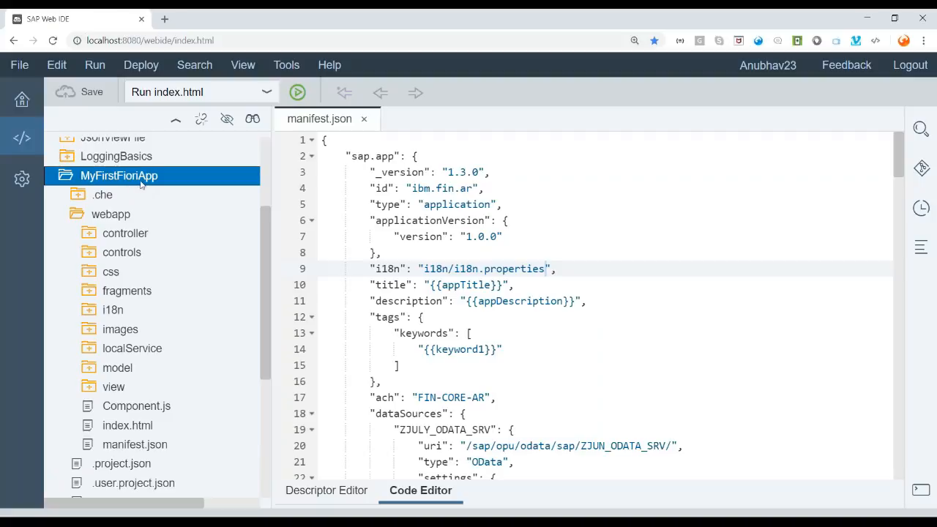
mouse_move(133, 179)
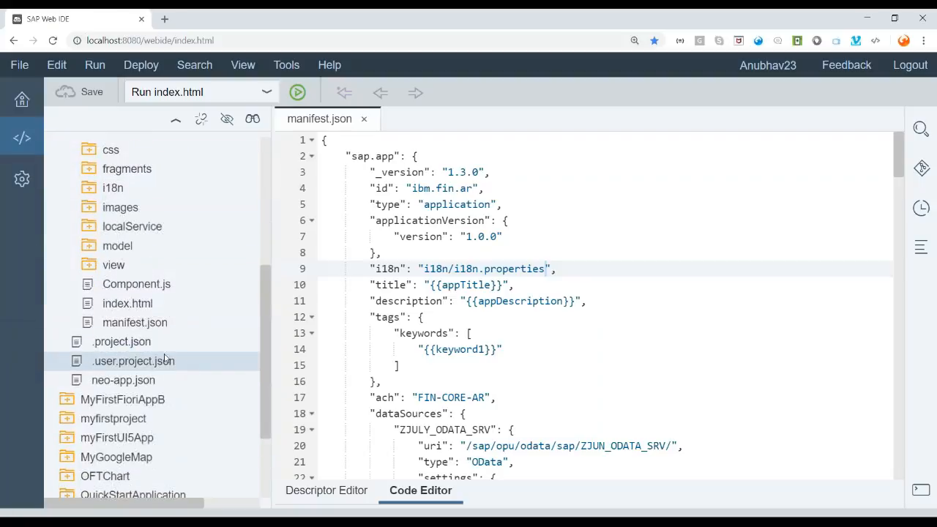
left_click(123, 380)
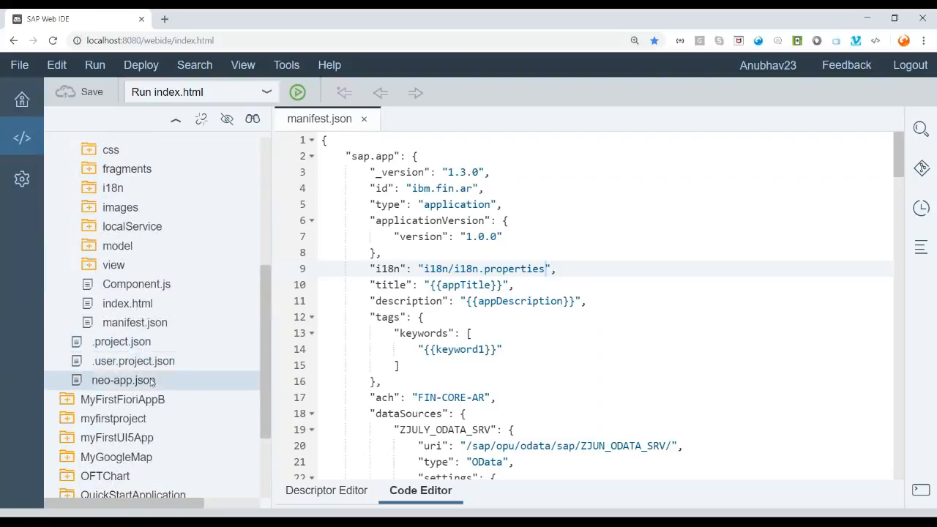
left_click(135, 323)
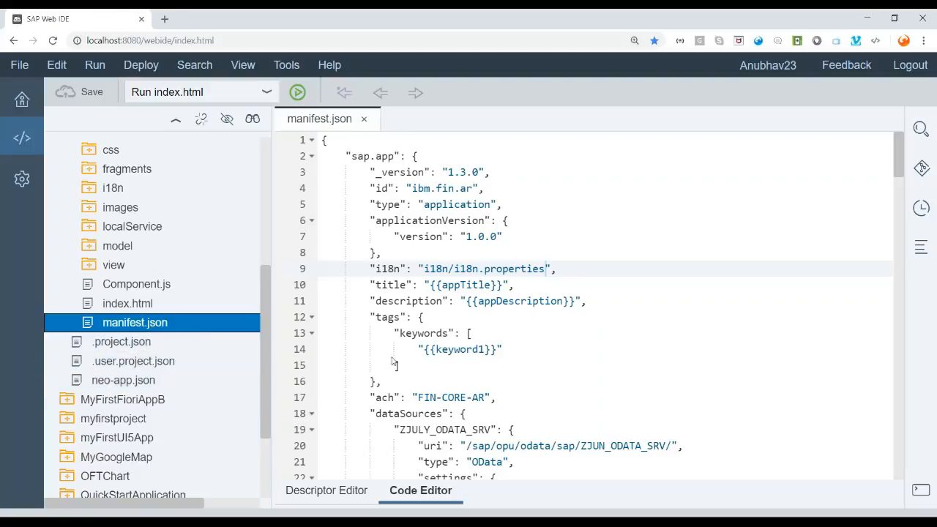
scroll("down", 3)
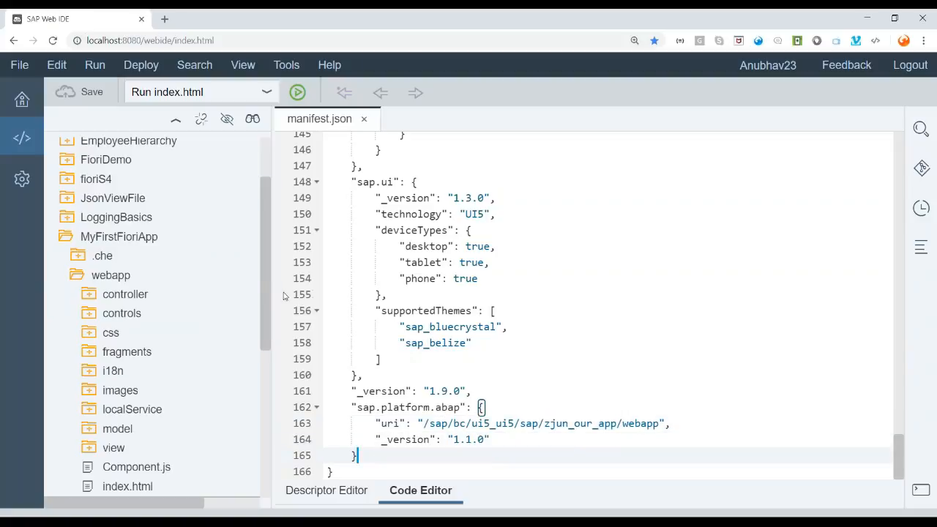
Deploy to the SAPUI5 ABAP Repository as an update to ZJUN_OUR_APP, approving the file upload.
right_click(118, 235)
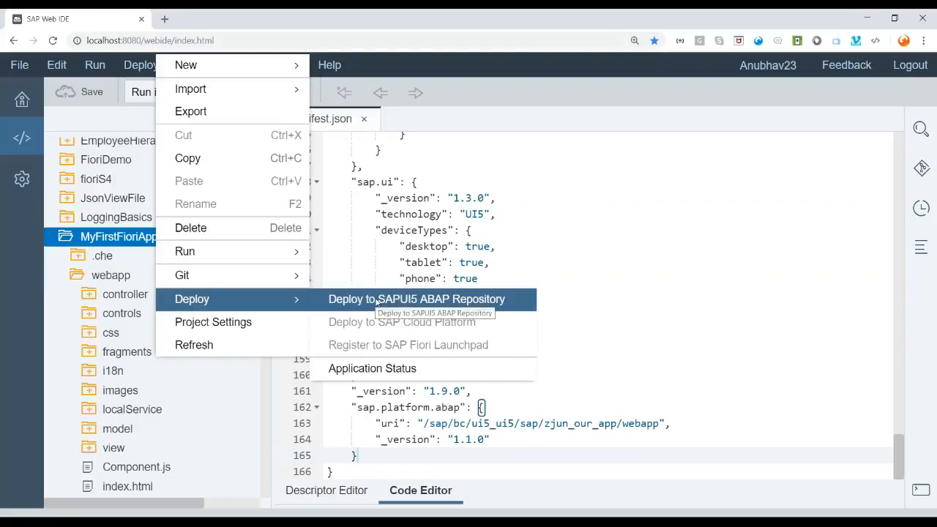
left_click(416, 299)
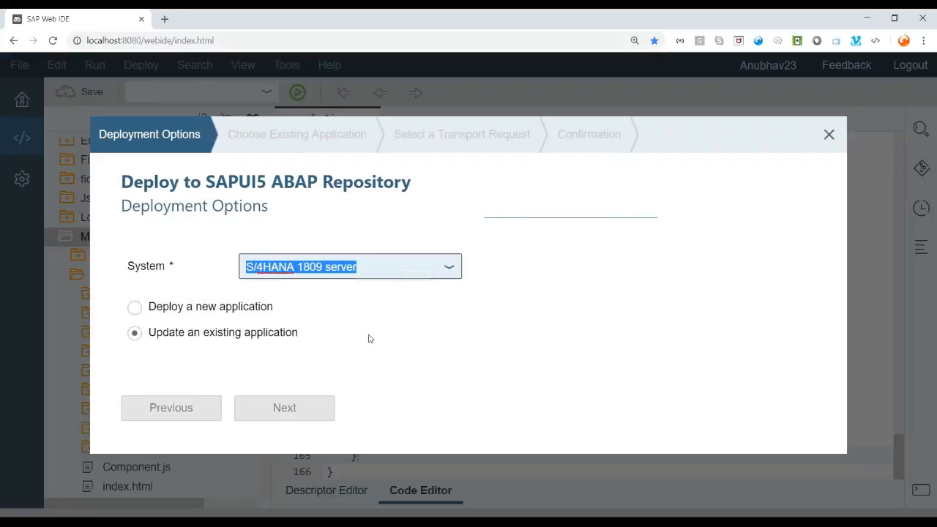
mouse_move(353, 319)
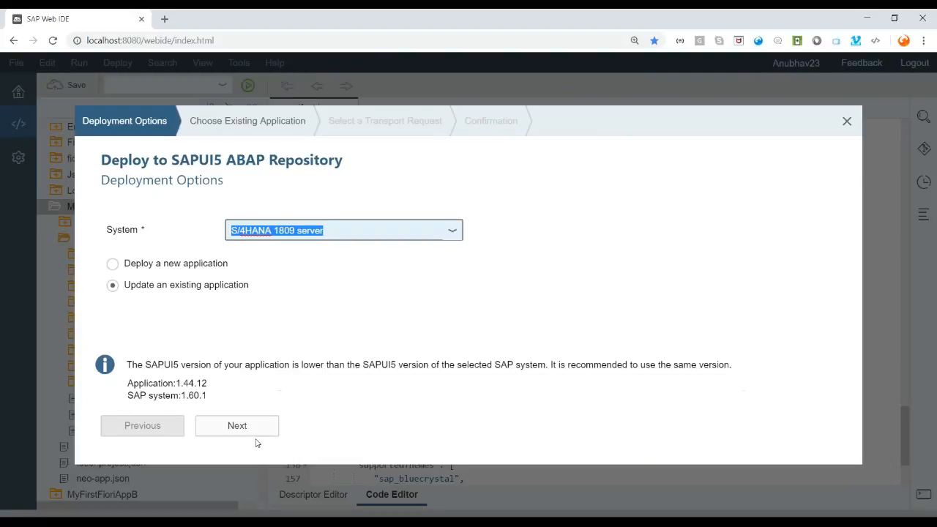
mouse_move(237, 425)
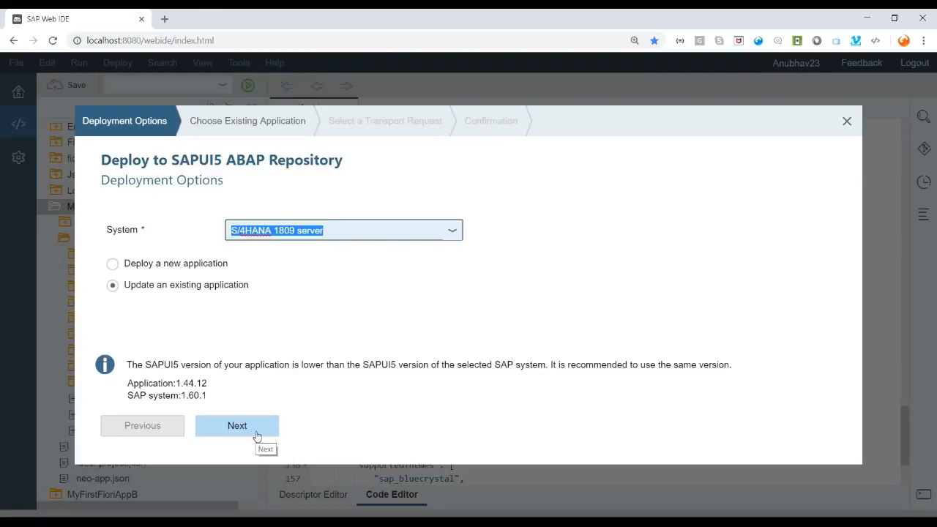
left_click(237, 425)
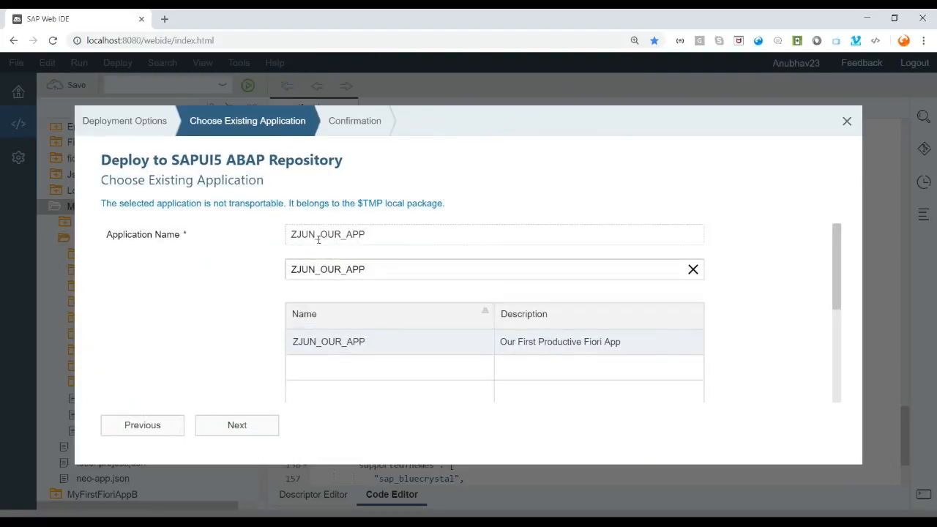
left_click(236, 425)
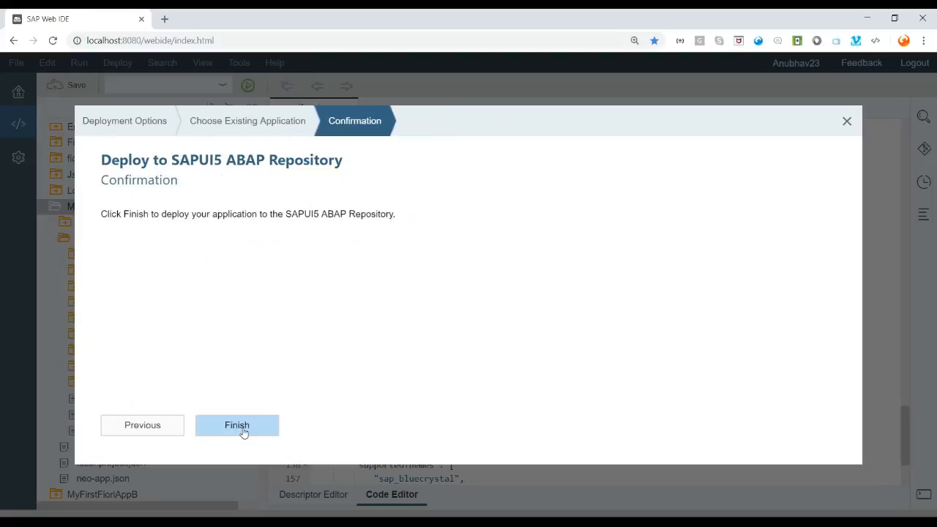
left_click(236, 426)
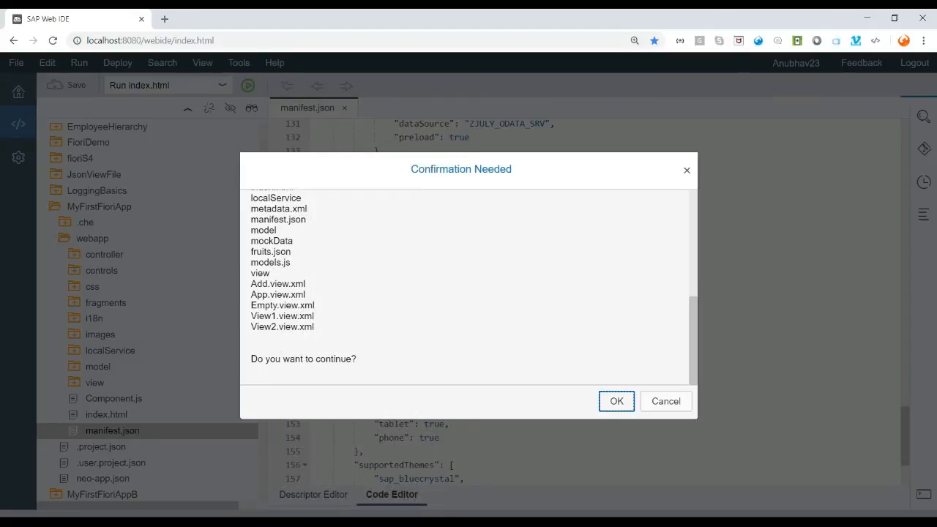
left_click(615, 401)
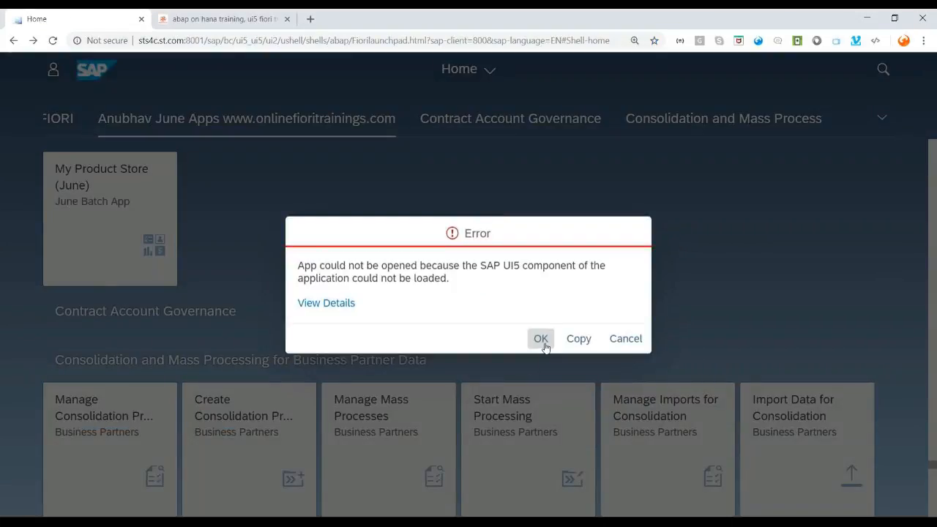
Reload the launchpad, retry My Product Store (June) in Anubhav June Apps, and dismiss the error.
left_click(540, 338)
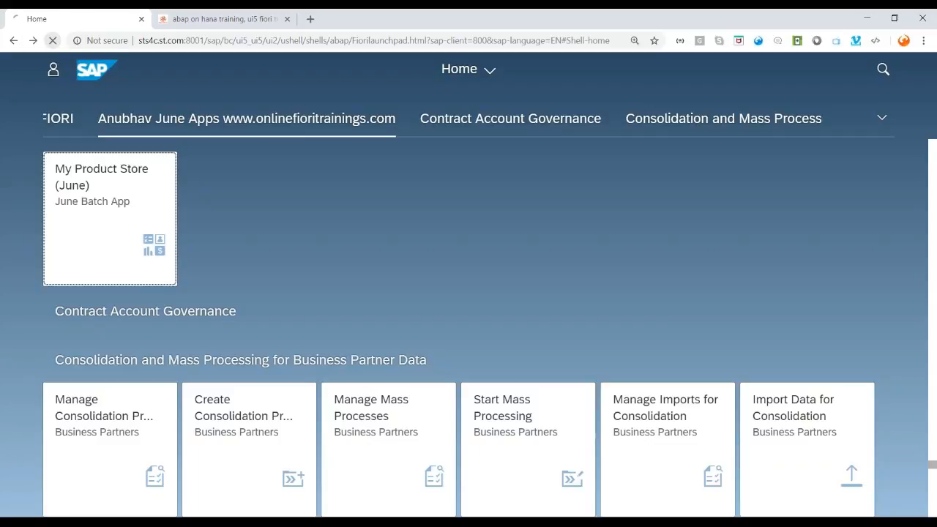
left_click(247, 118)
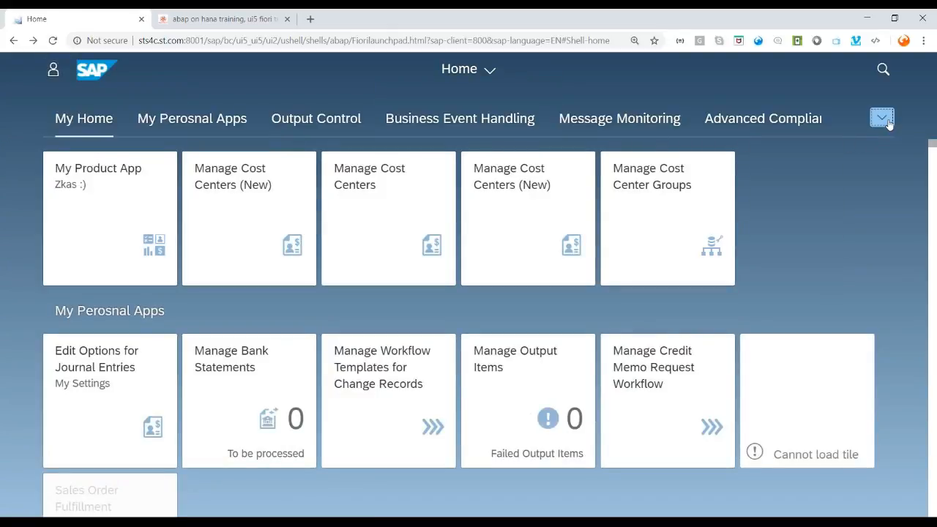
left_click(882, 118)
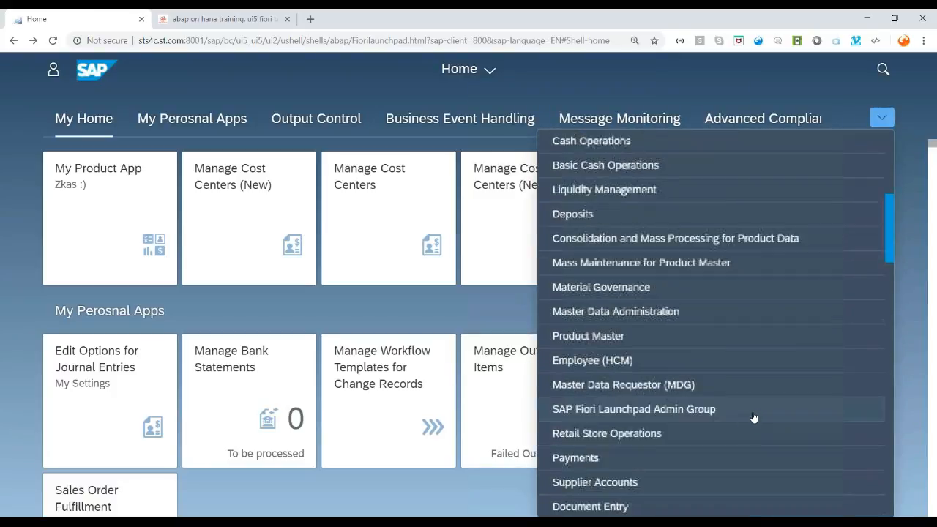
scroll("down", 3)
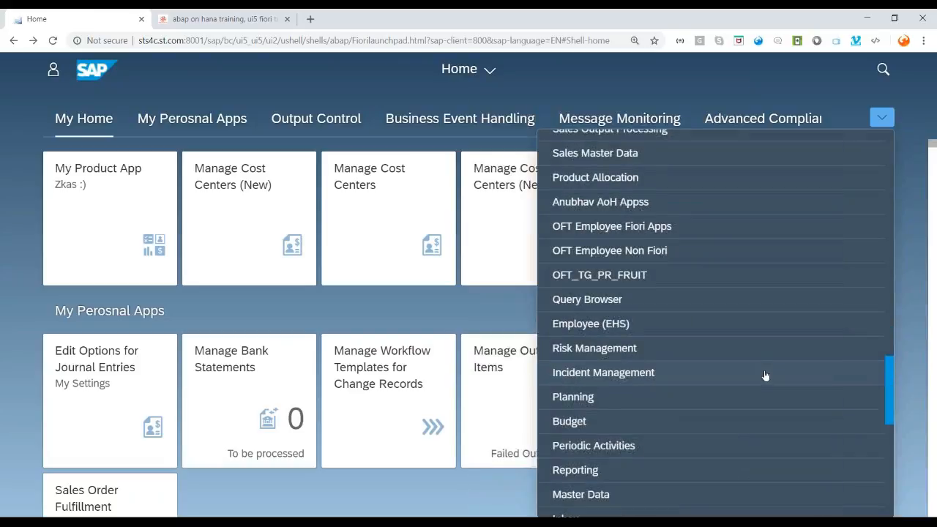
scroll("down", 3)
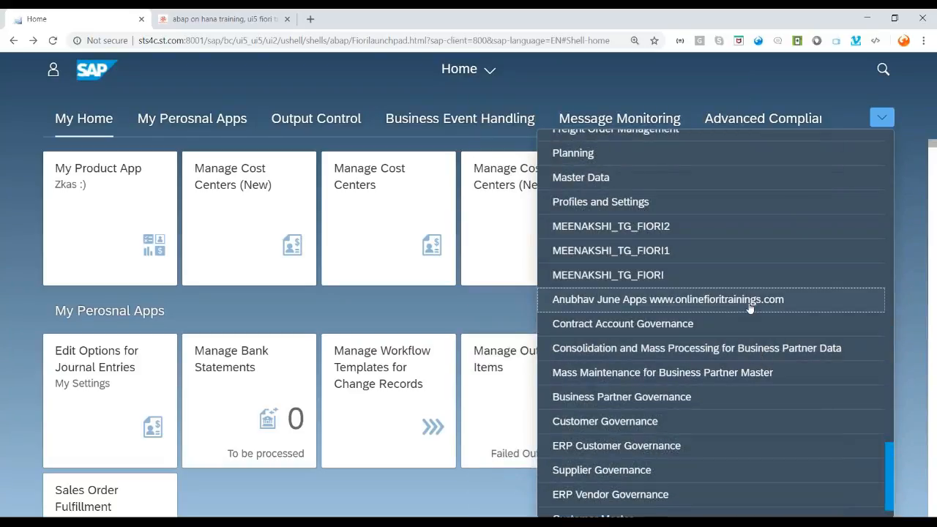
left_click(666, 299)
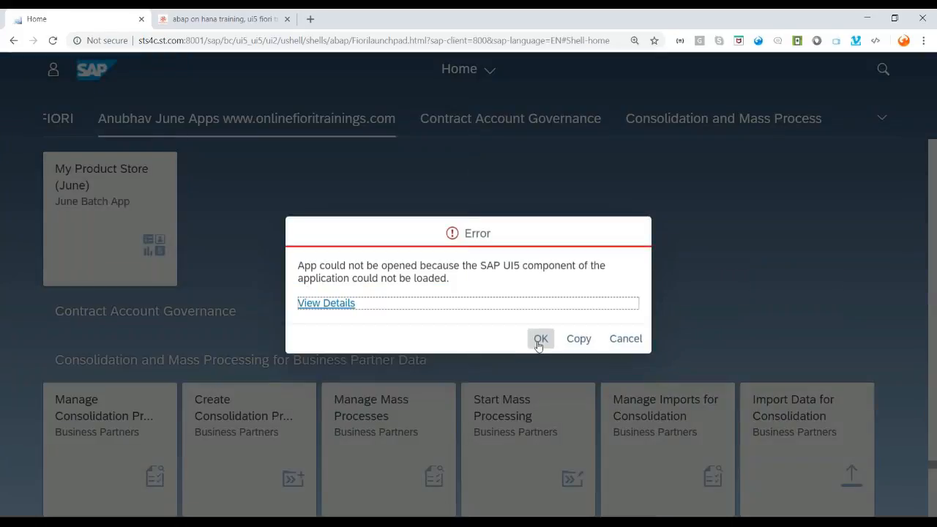
left_click(540, 338)
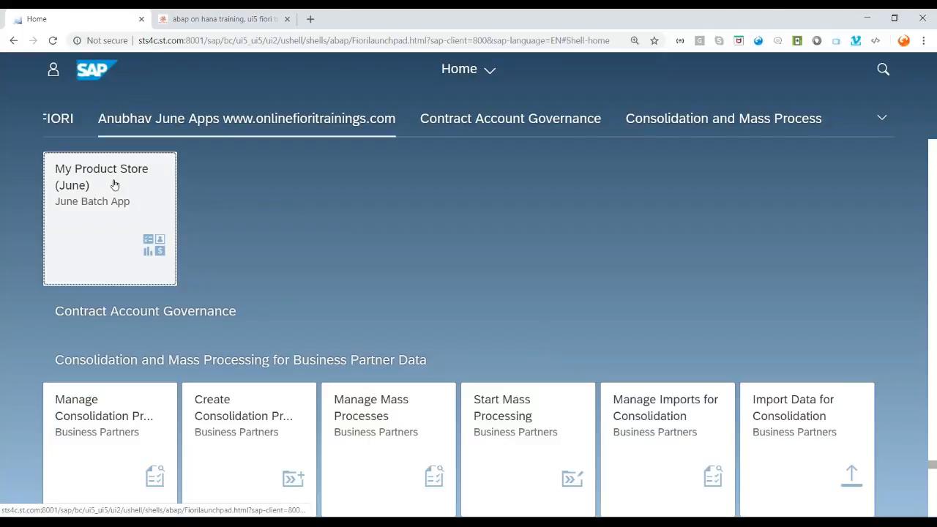
mouse_move(313, 246)
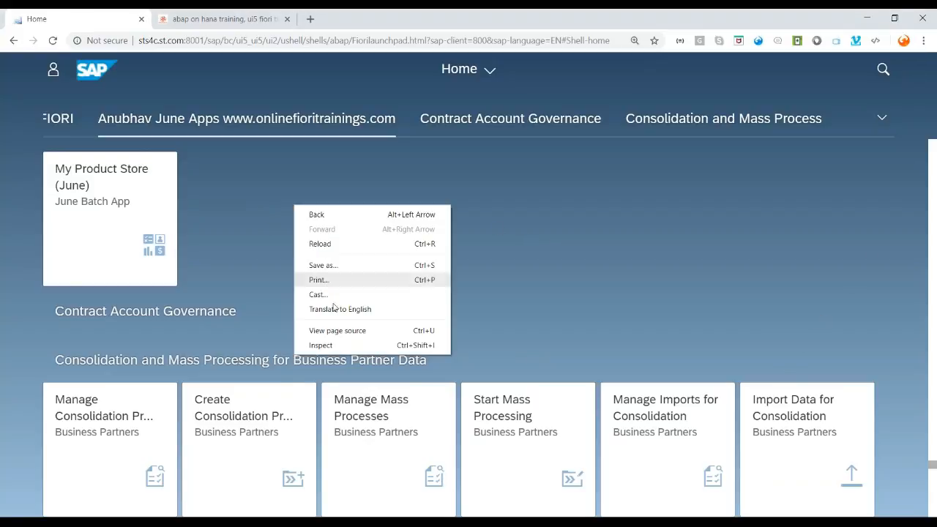
Show the DevTools console and highlight the 'ibm.fin.ar.i18n.i18n has unknown type' error.
left_click(320, 344)
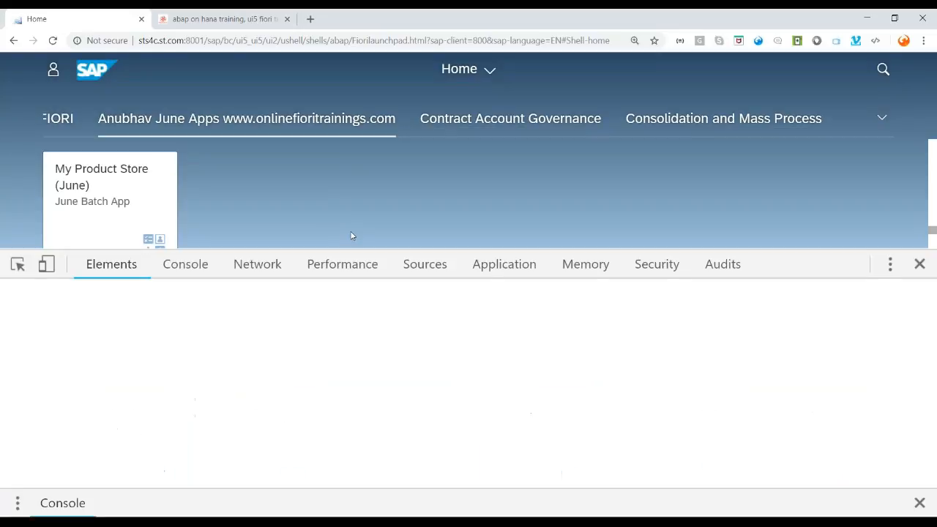
left_click(186, 264)
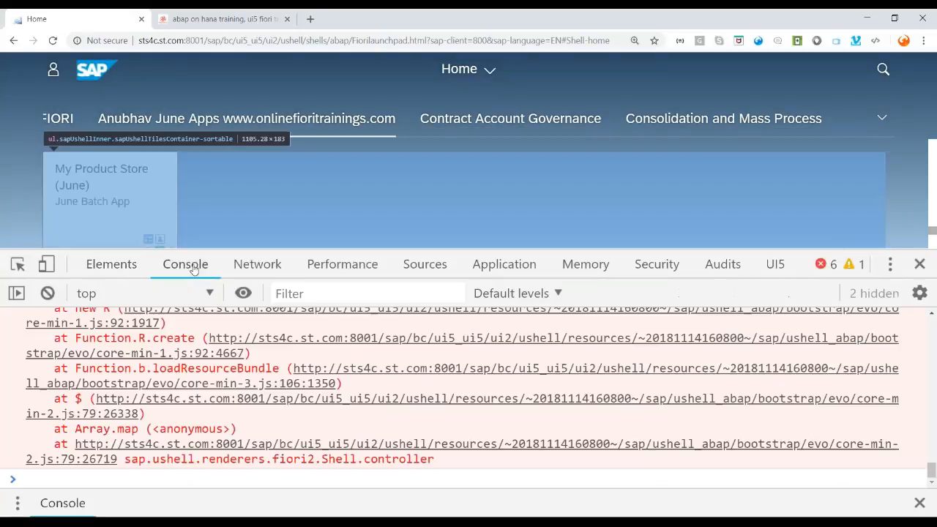
left_click(111, 264)
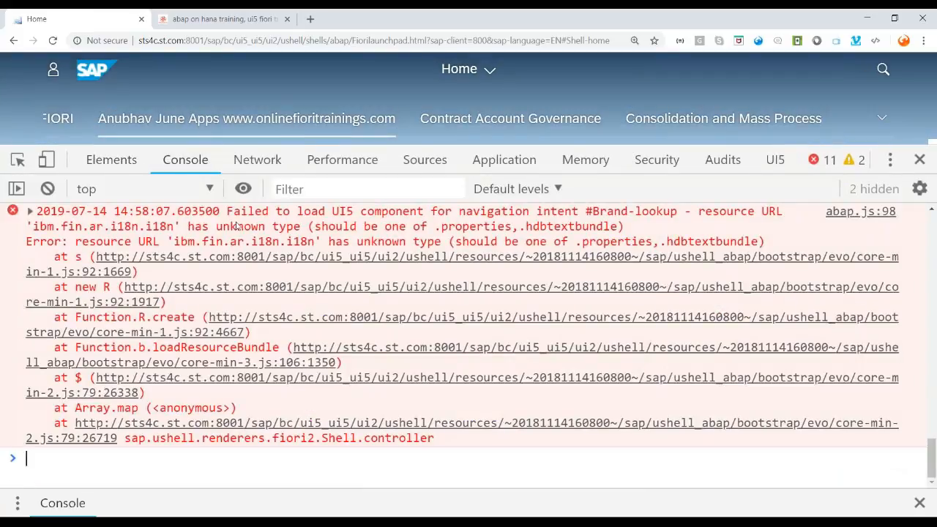
mouse_move(325, 297)
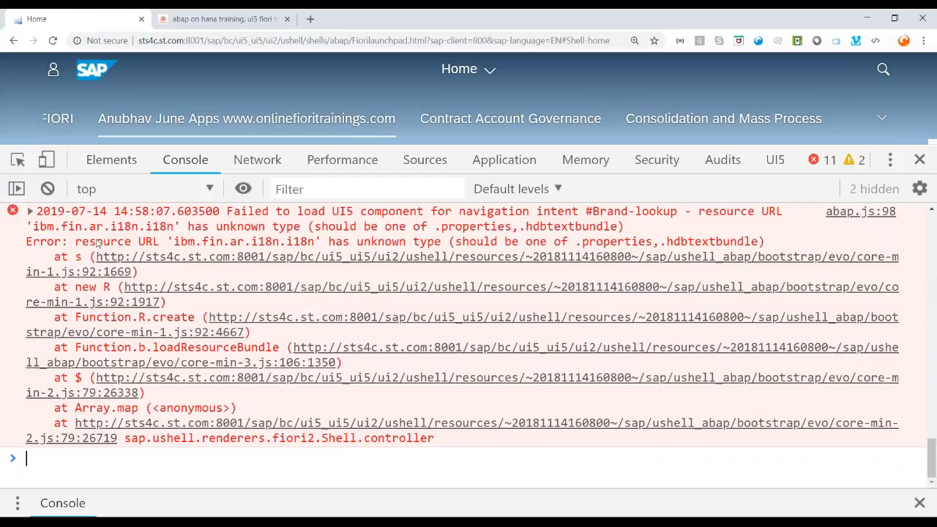
left_click_drag(79, 242, 285, 241)
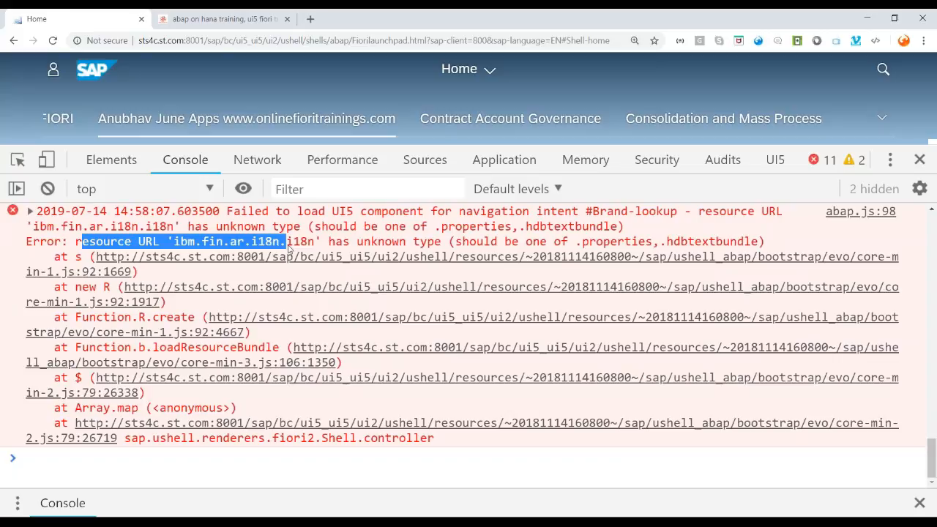
mouse_move(427, 249)
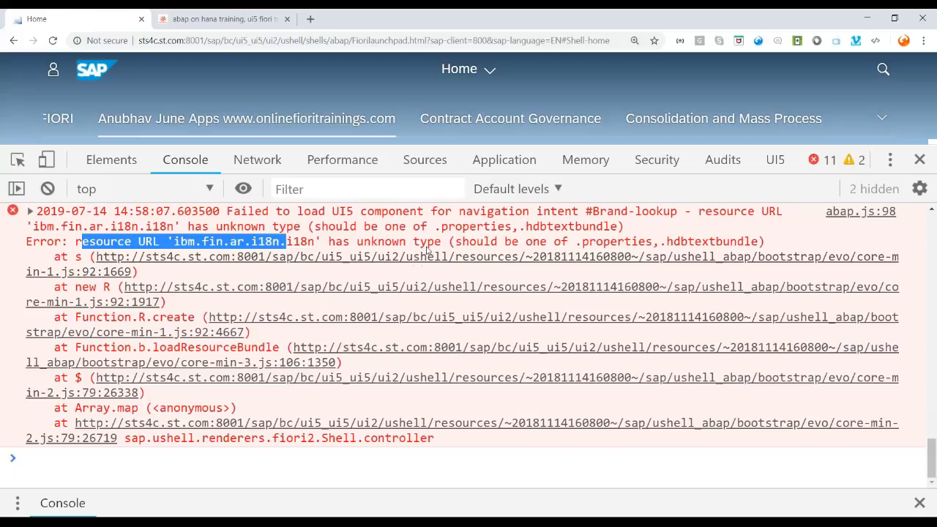
mouse_move(325, 245)
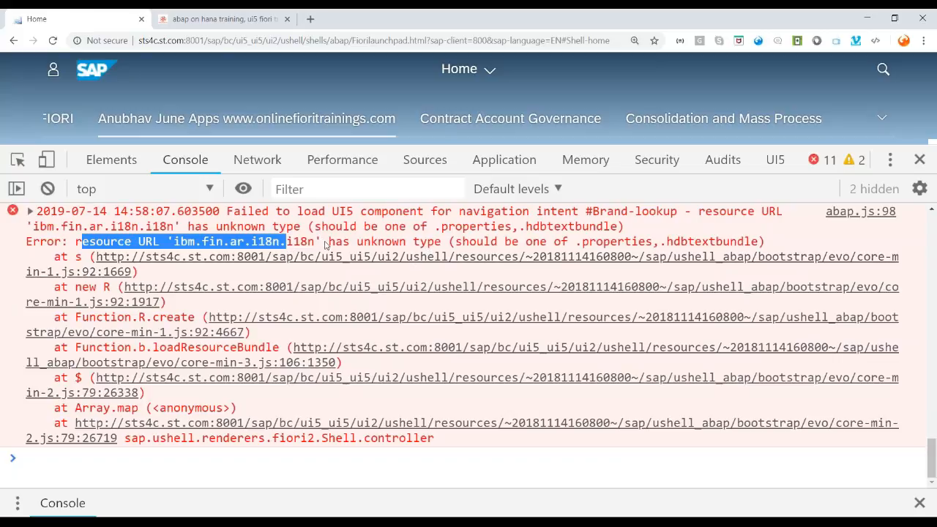
left_click_drag(333, 242, 441, 242)
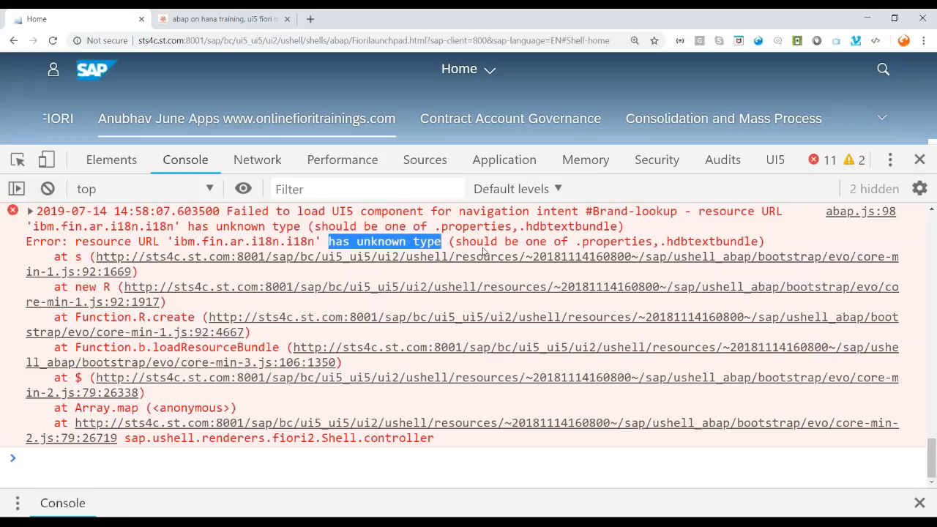
scroll("down", 3)
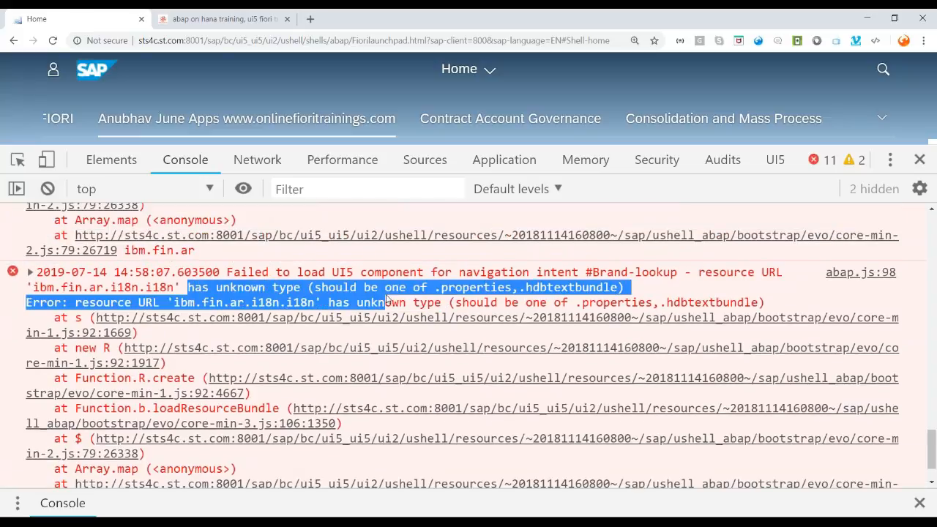
double_click(148, 302)
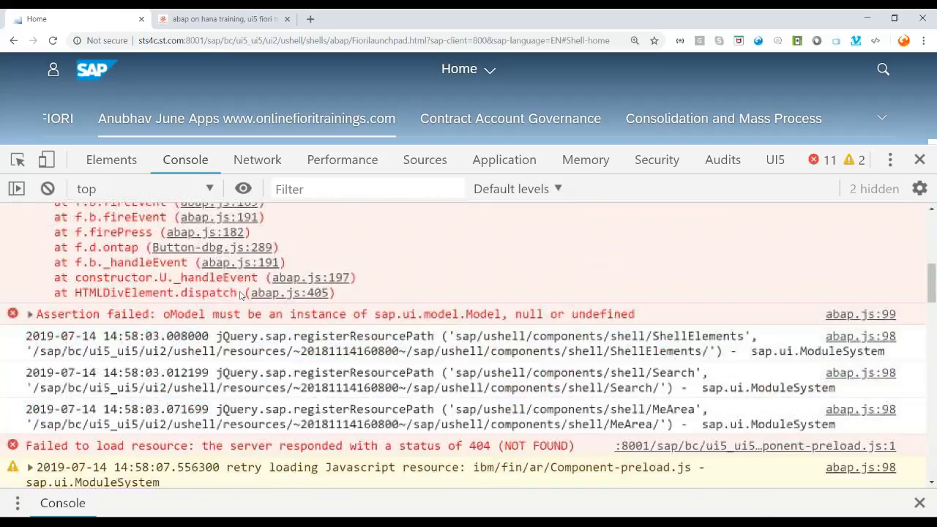
scroll("down", 3)
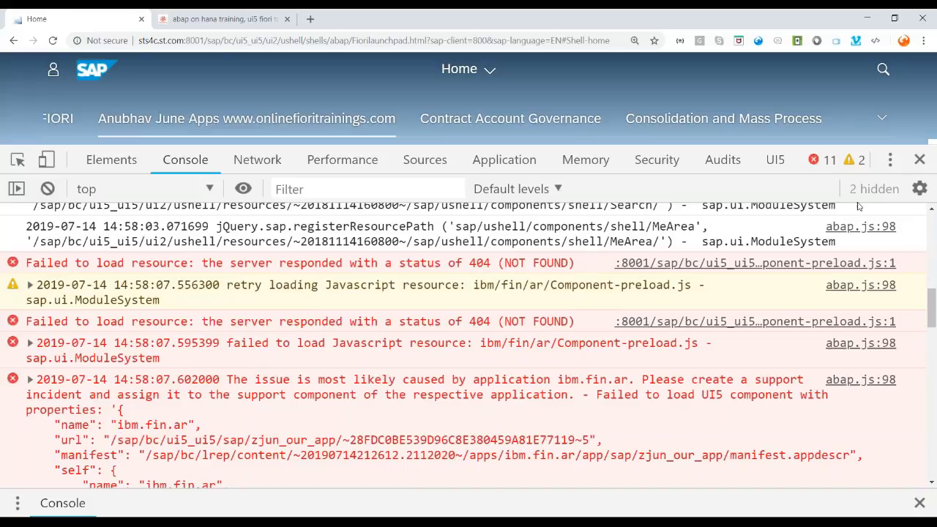
Deploy MyFirstFioriApp to the SAPUI5 ABAP Repository, updating the existing application.
left_click(919, 159)
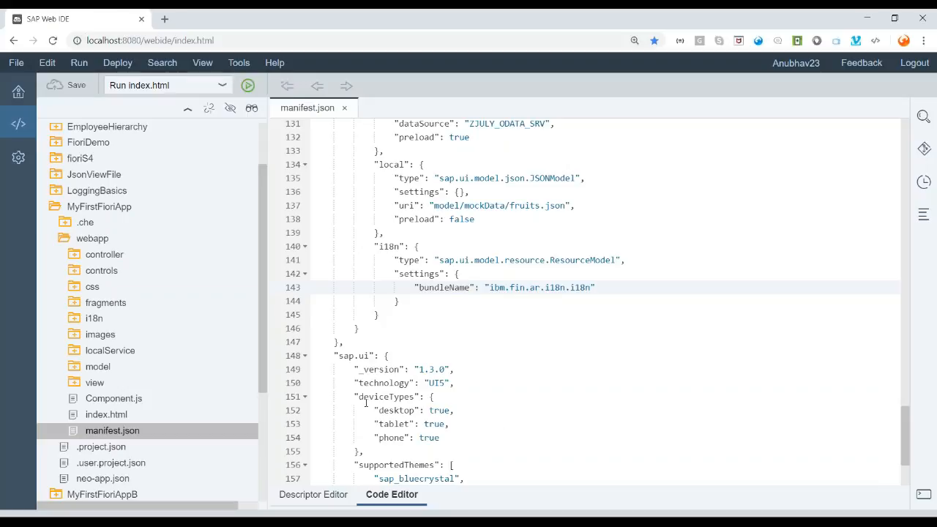
right_click(99, 207)
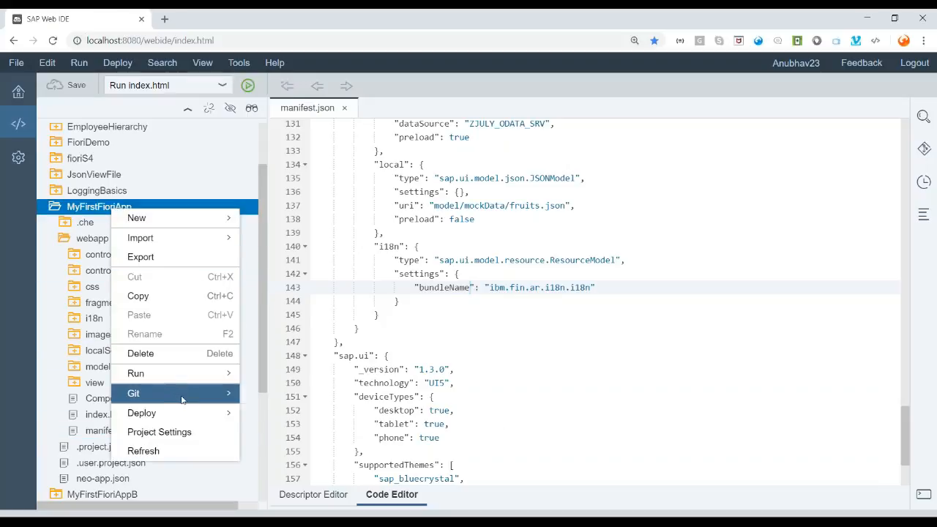
left_click(141, 412)
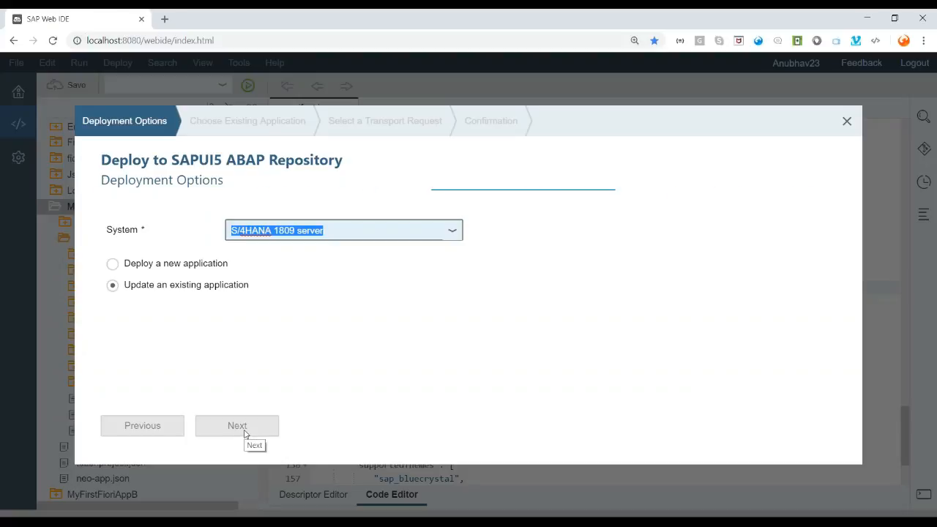
left_click(237, 425)
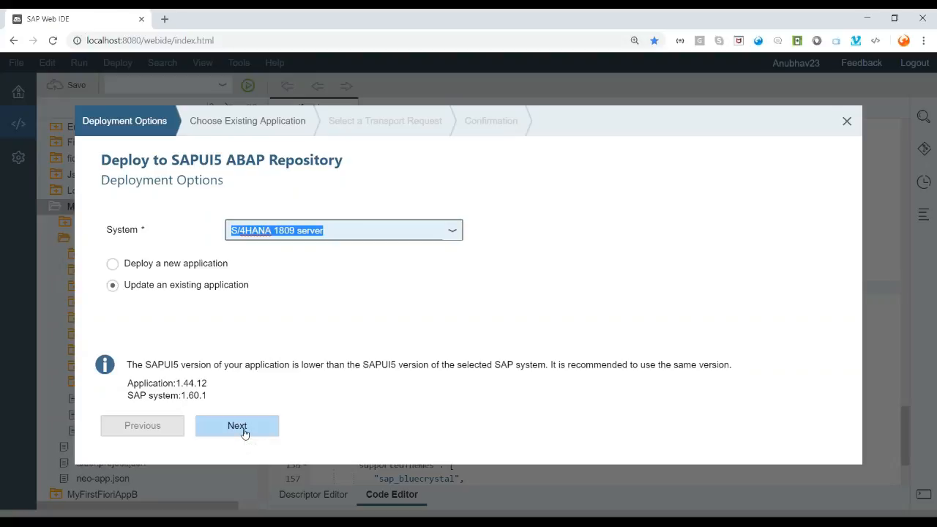
left_click(237, 425)
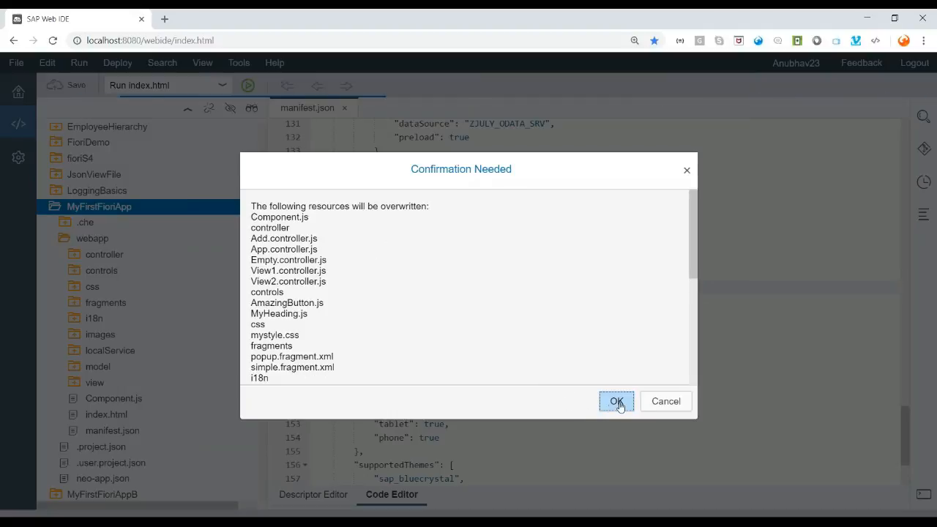
left_click(615, 401)
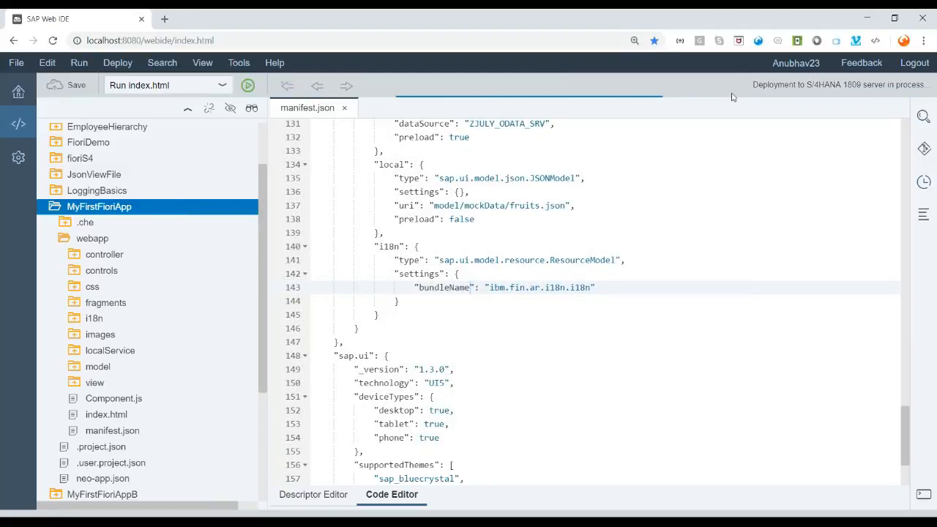
mouse_move(820, 90)
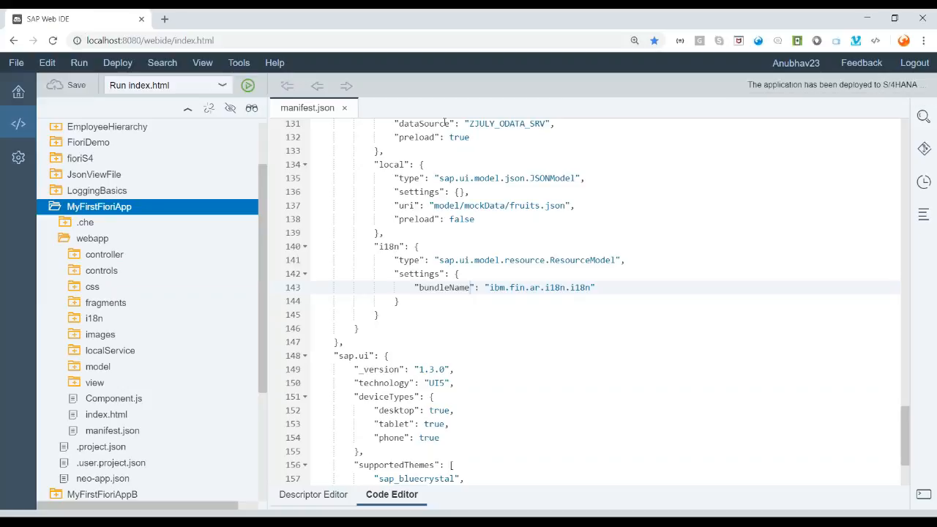
Empty the cache and hard-reload the Fiori launchpad window, then close DevTools.
left_click(247, 85)
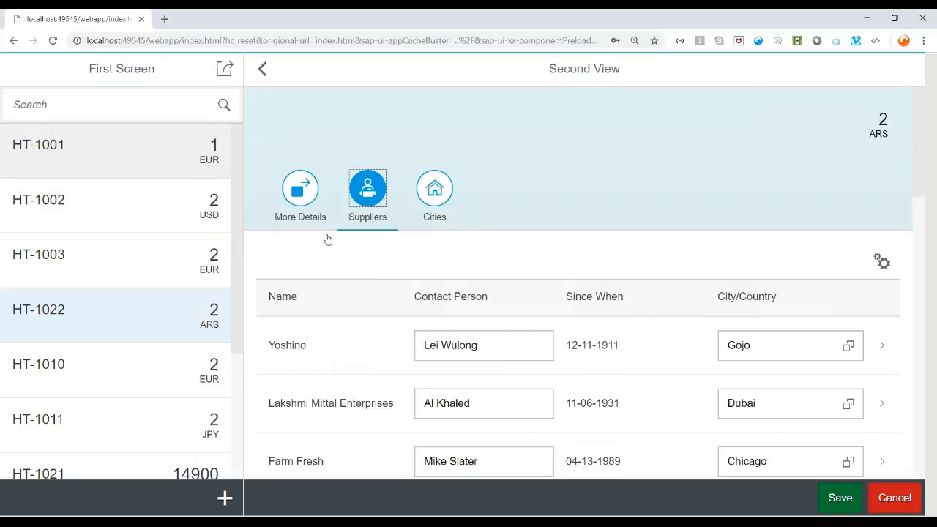
left_click(222, 18)
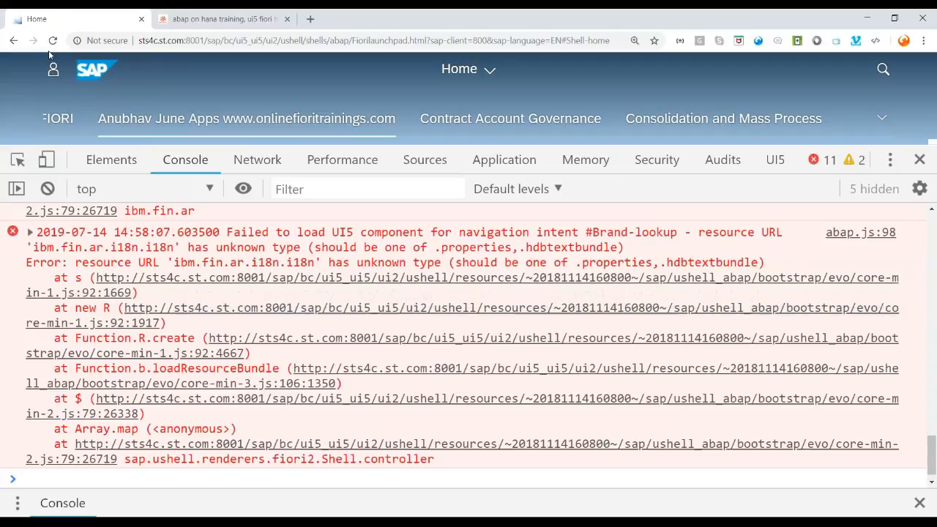
left_click(52, 41)
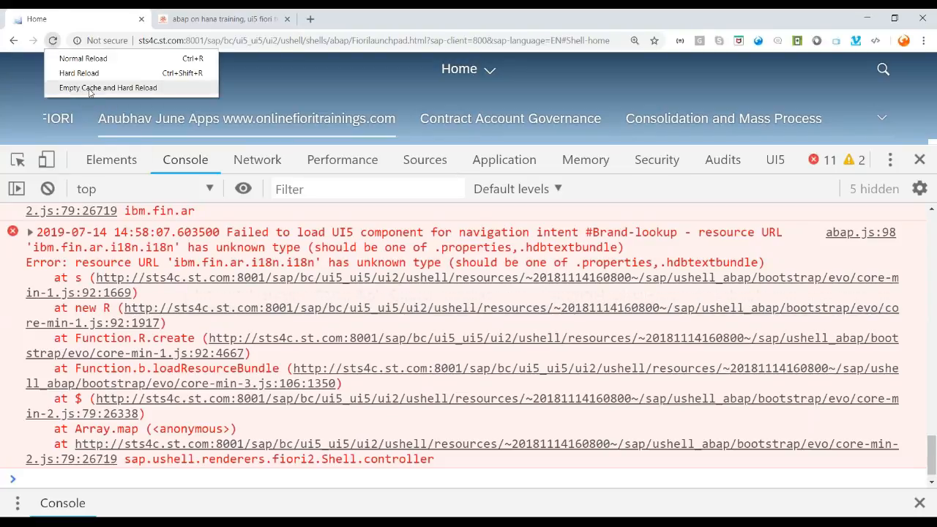
left_click(107, 87)
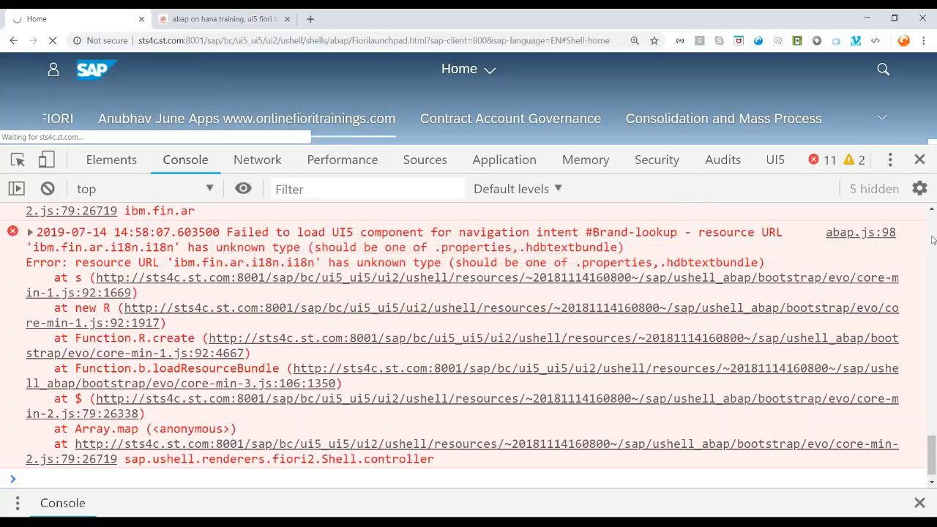
left_click(920, 159)
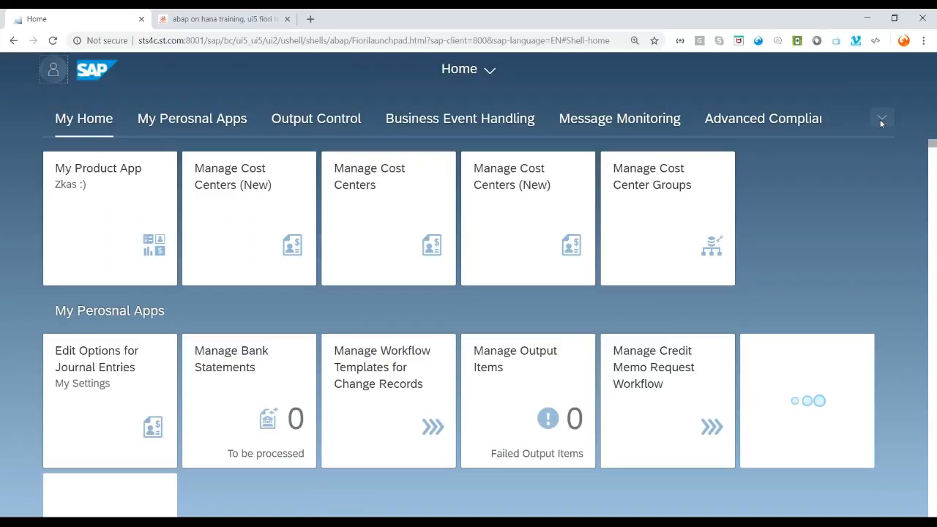
Open the Fruit Store App from Anubhav June Apps and select product HT-1041.
left_click(881, 118)
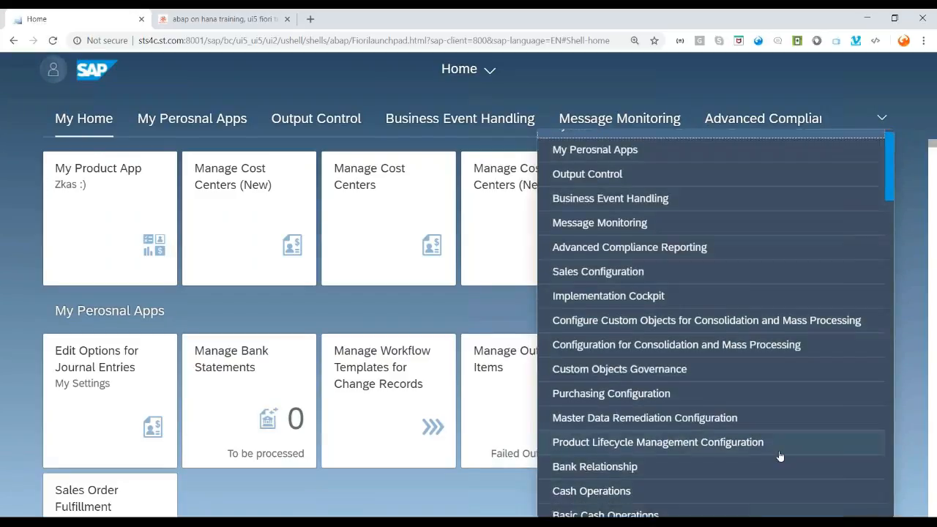
scroll("down", 3)
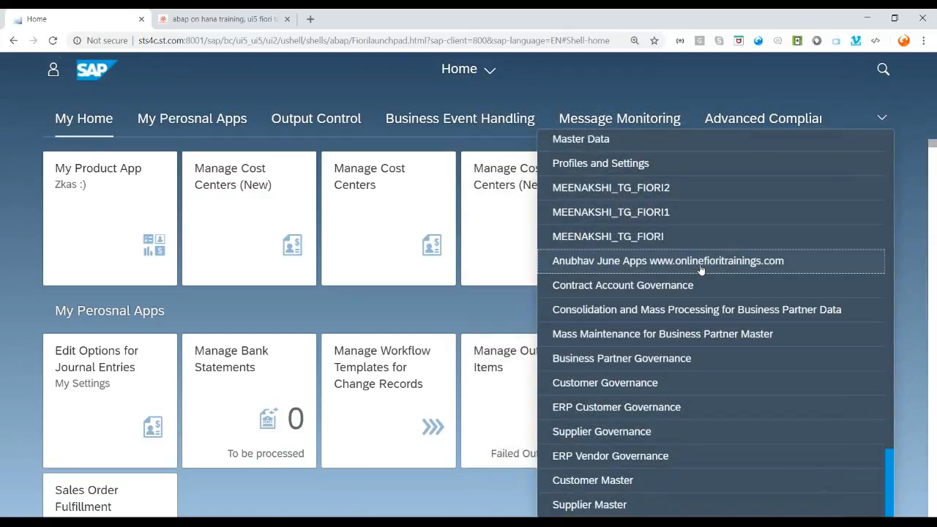
left_click(666, 261)
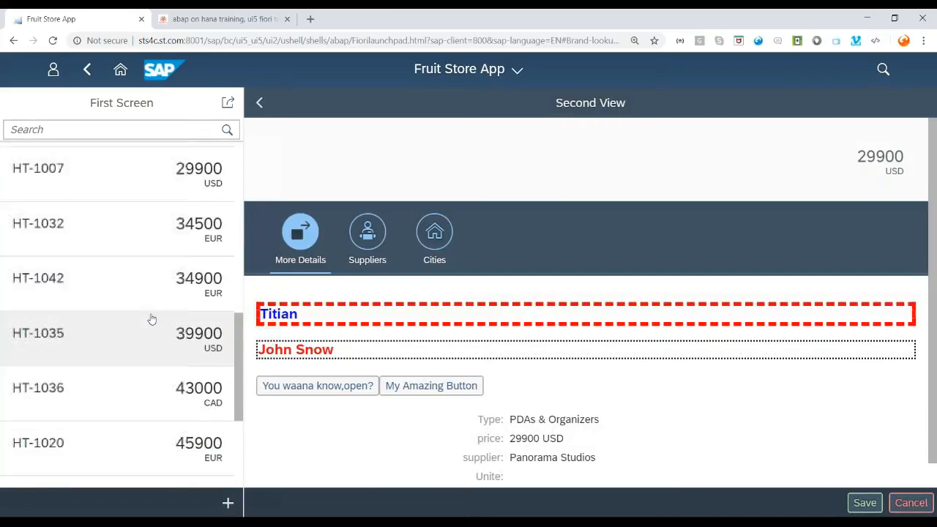
left_click(39, 223)
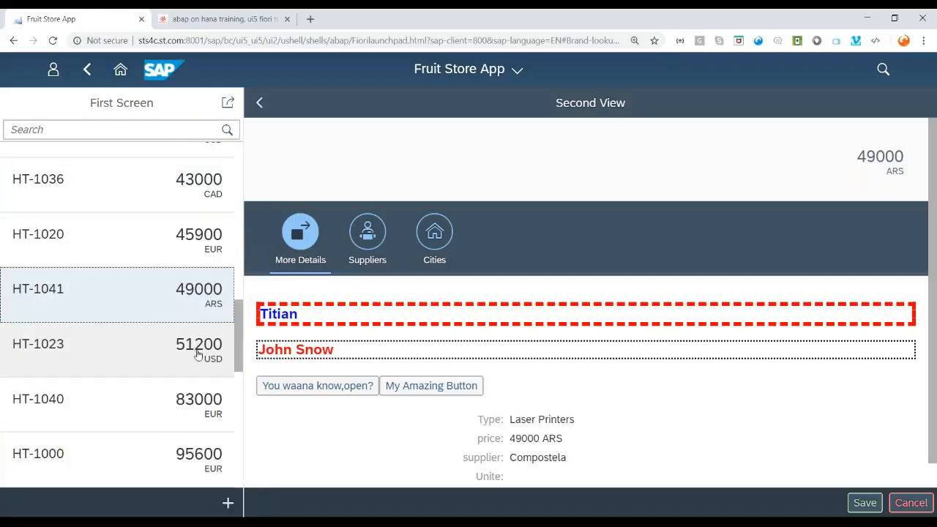
mouse_move(194, 344)
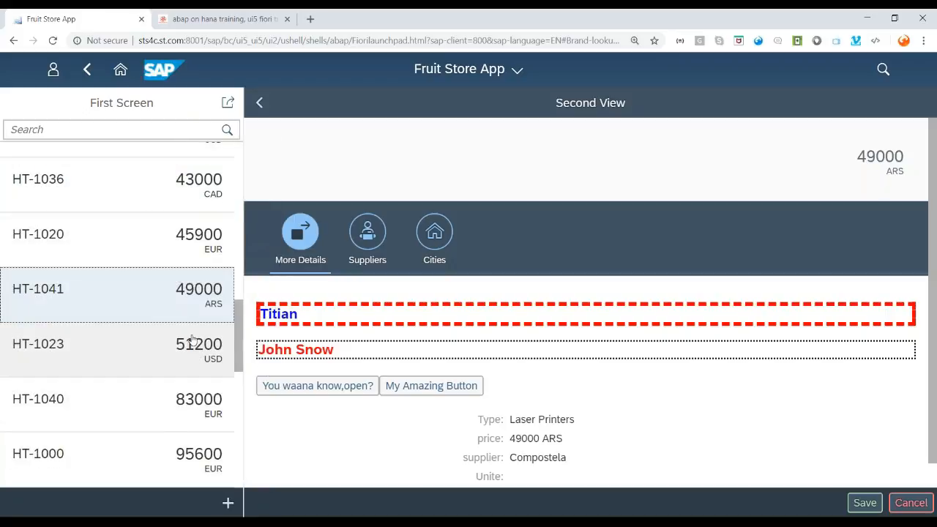
mouse_move(192, 340)
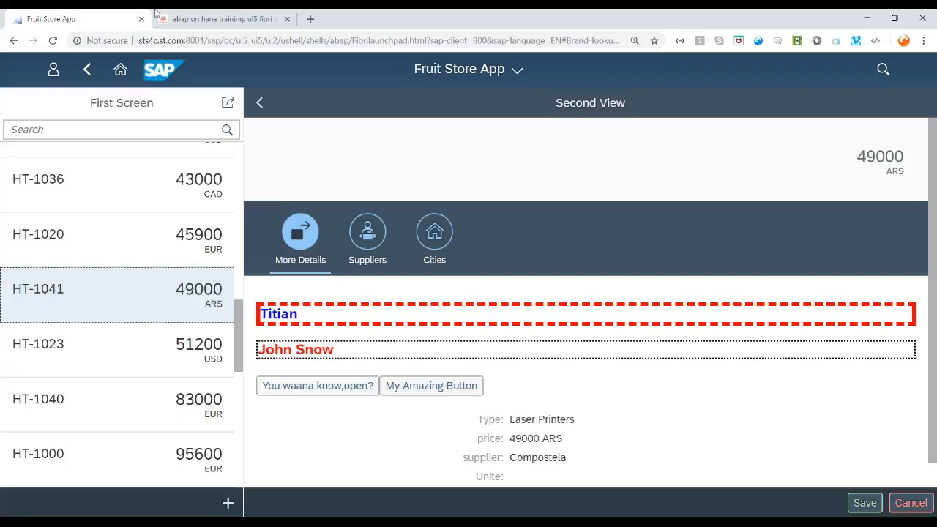
Switch to the onlinefioritrainings.com tab and scroll through its course catalogue.
left_click(220, 18)
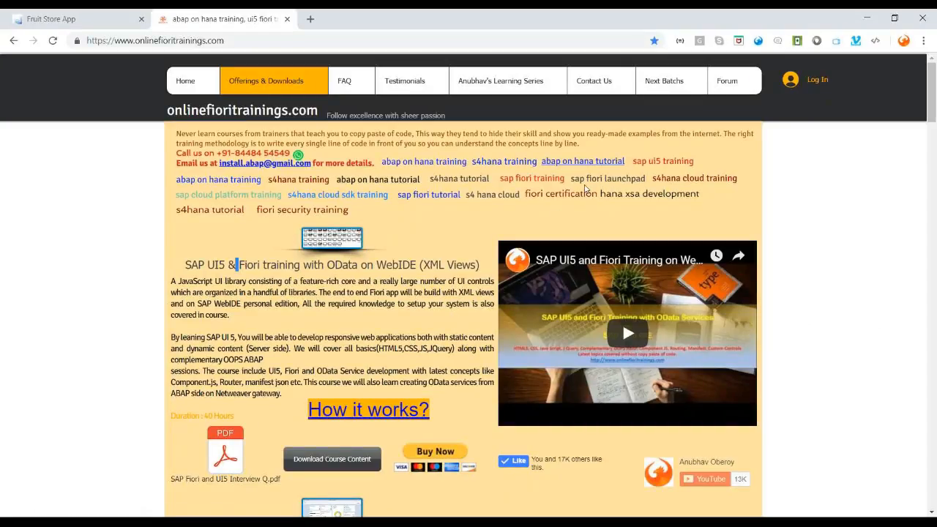
scroll("down", 3)
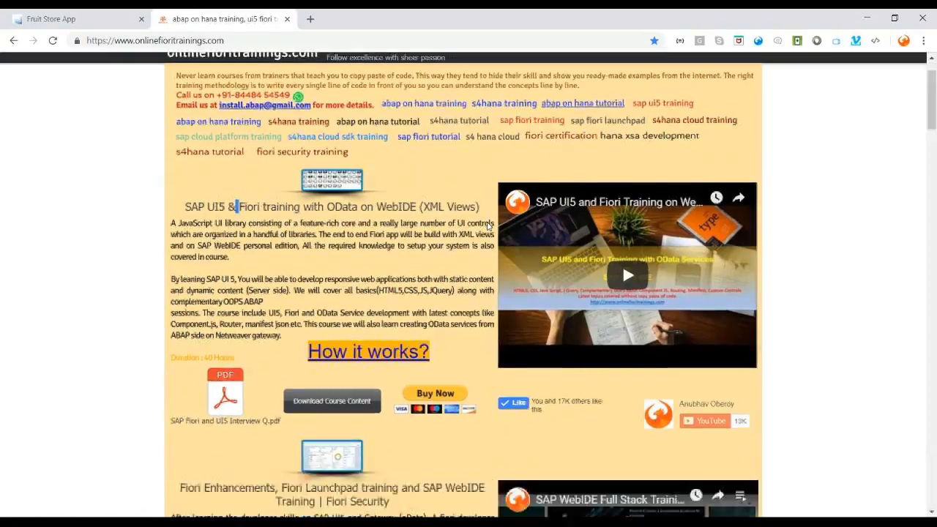
scroll("down", 3)
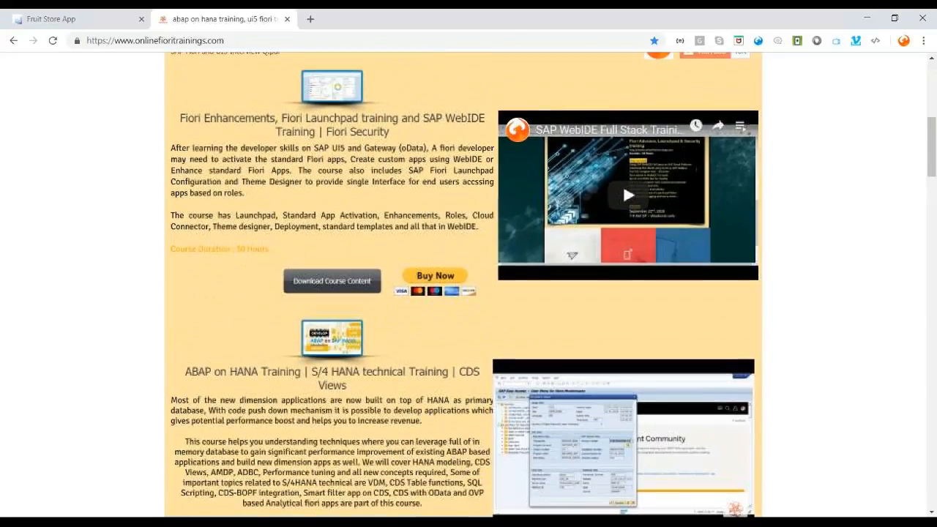
scroll("down", 3)
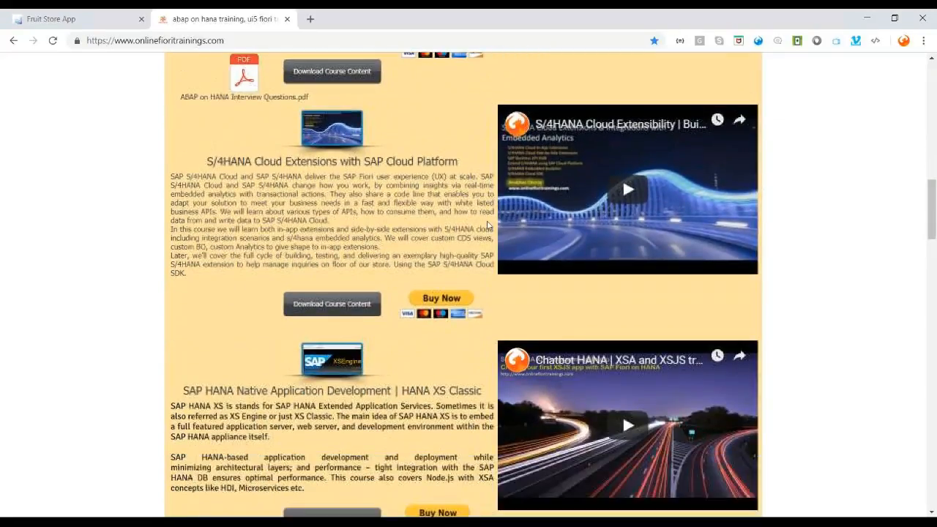
scroll("down", 3)
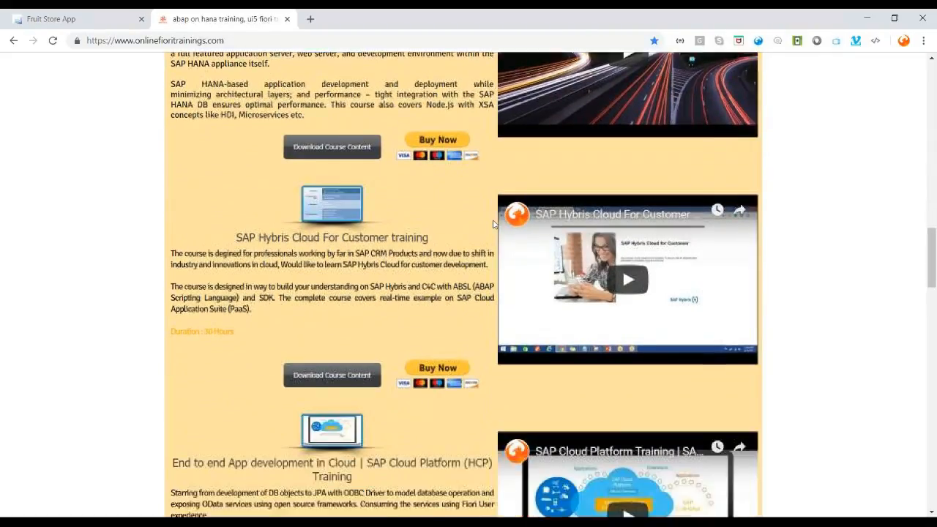
scroll("down", 3)
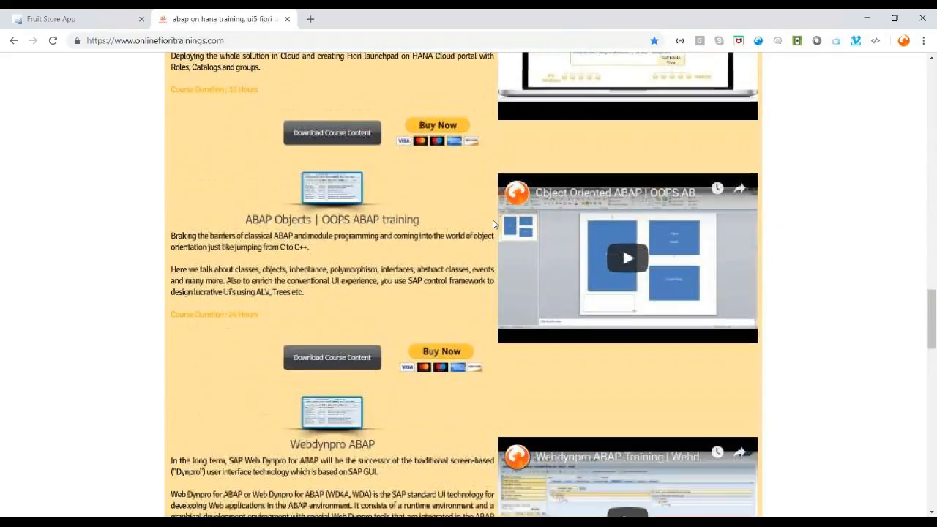
scroll("down", 3)
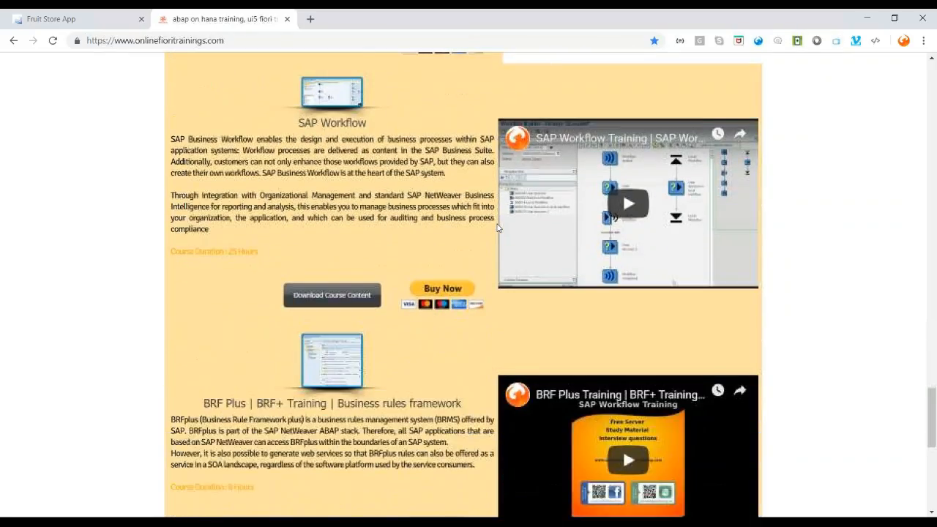
scroll("down", 3)
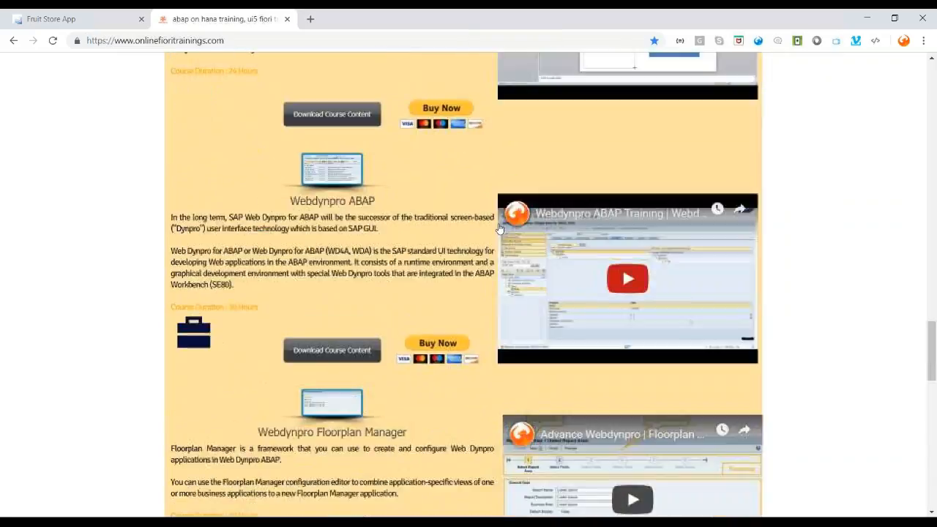
scroll("down", 3)
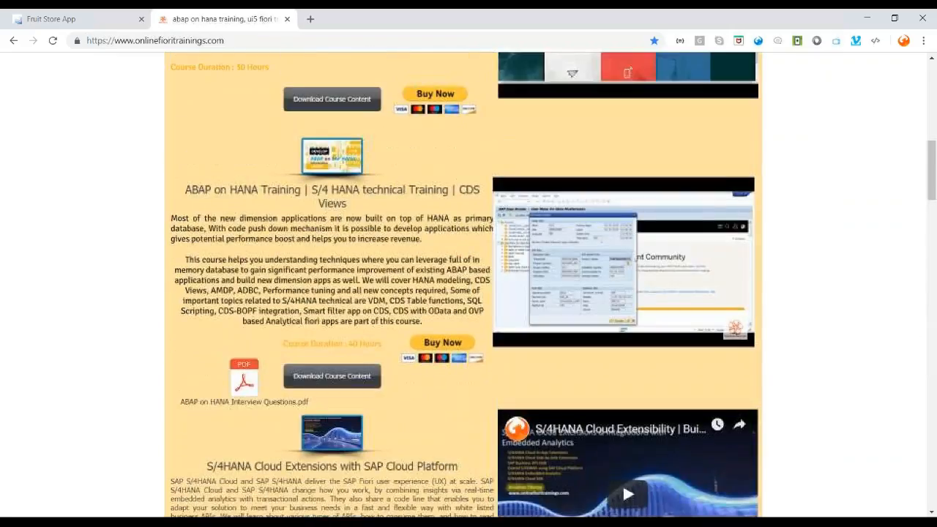